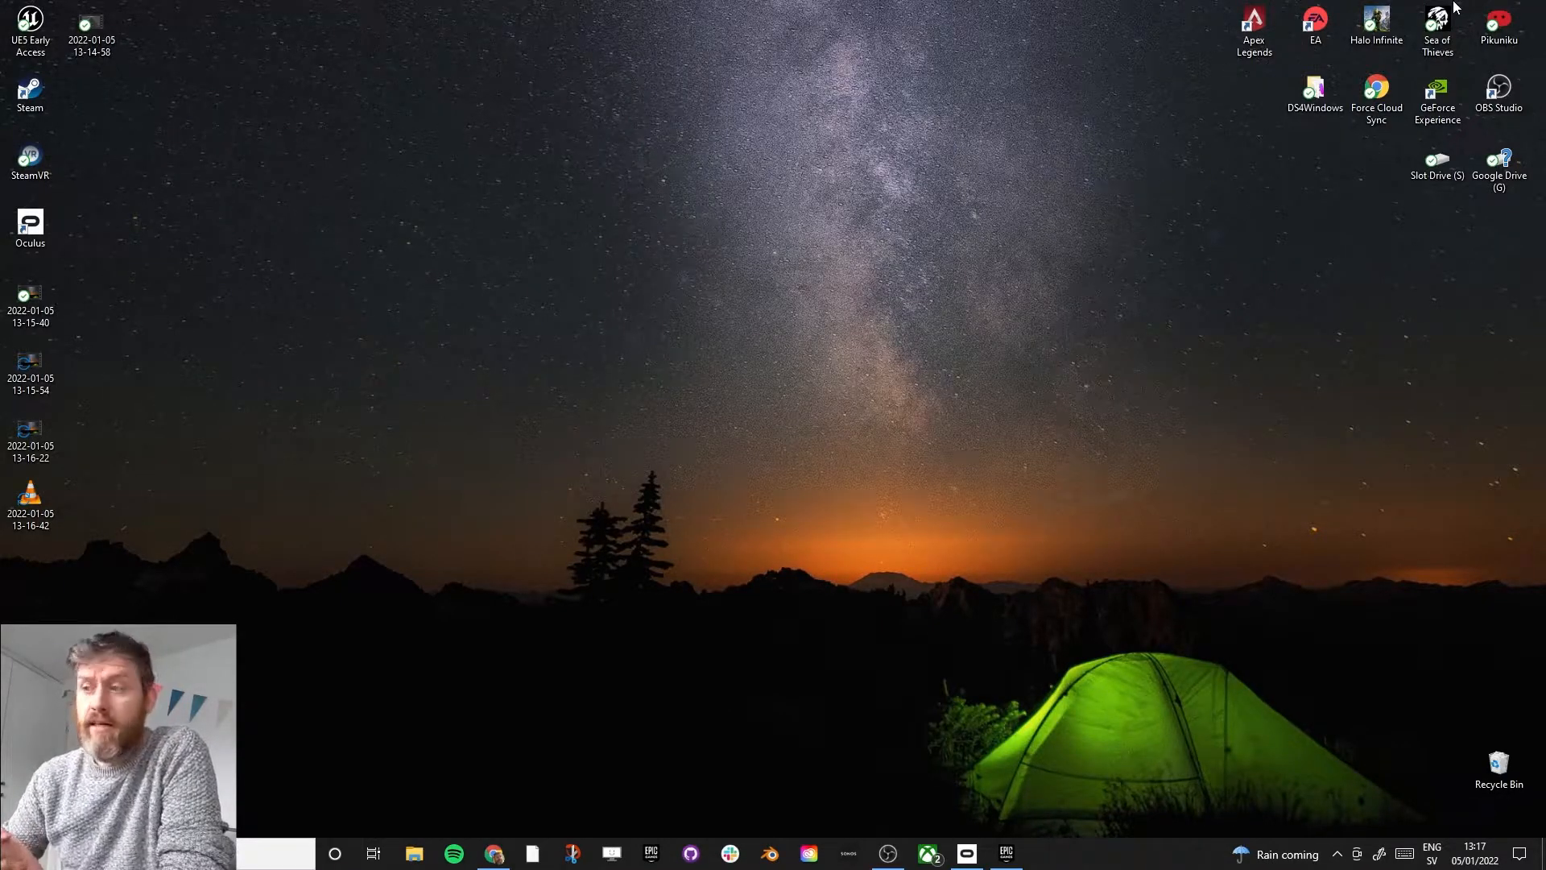
mouse_move(861, 606)
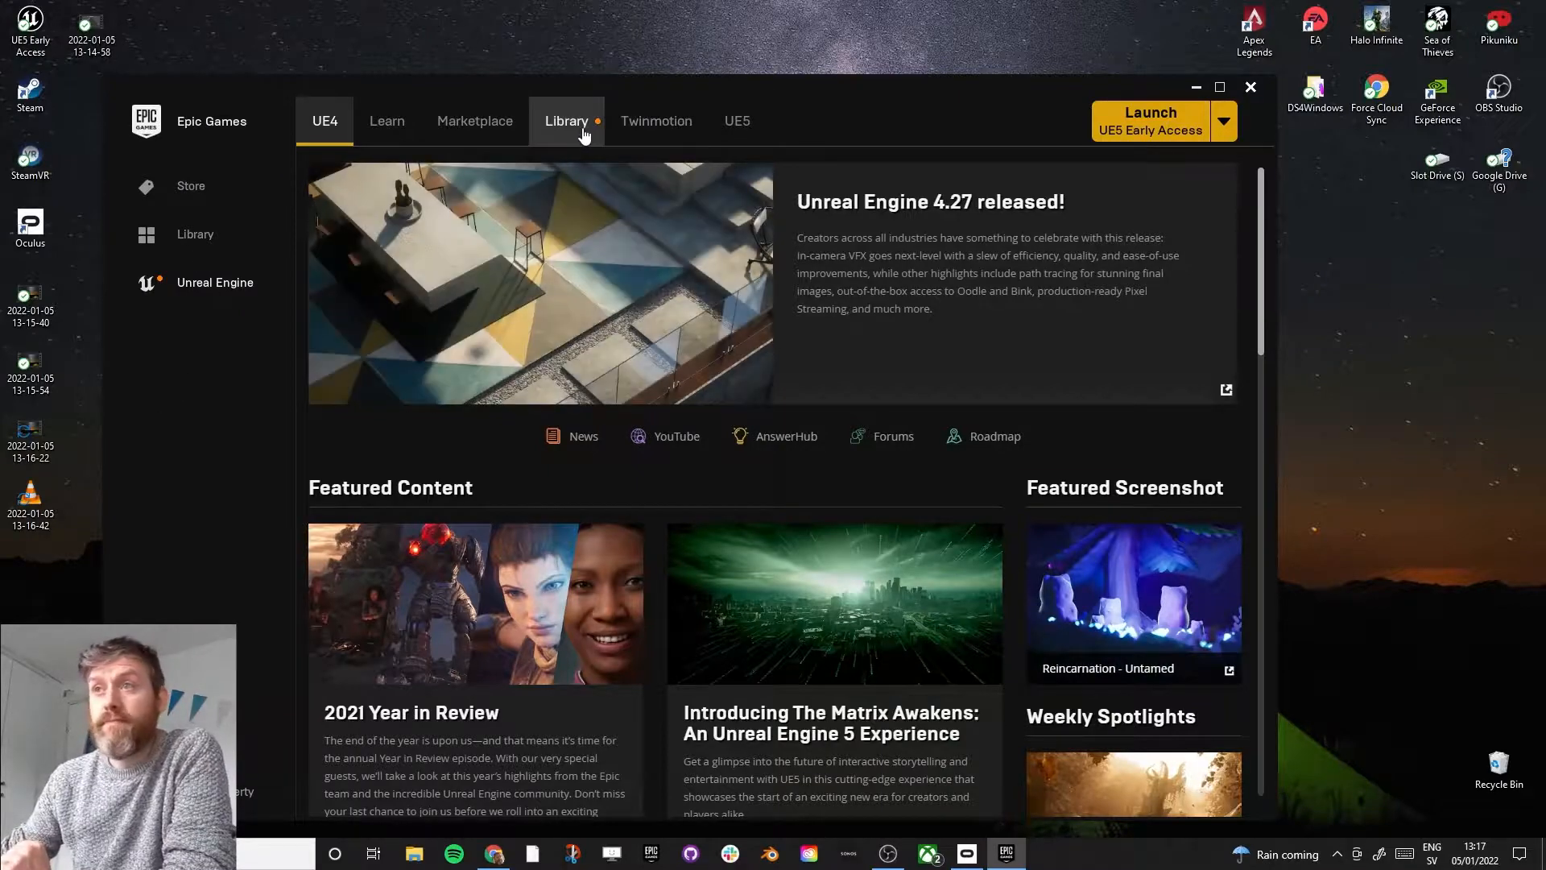
Step: Browse the Unreal Engine Library, check the UE5 Early Access tab, then return to Library
click(566, 121)
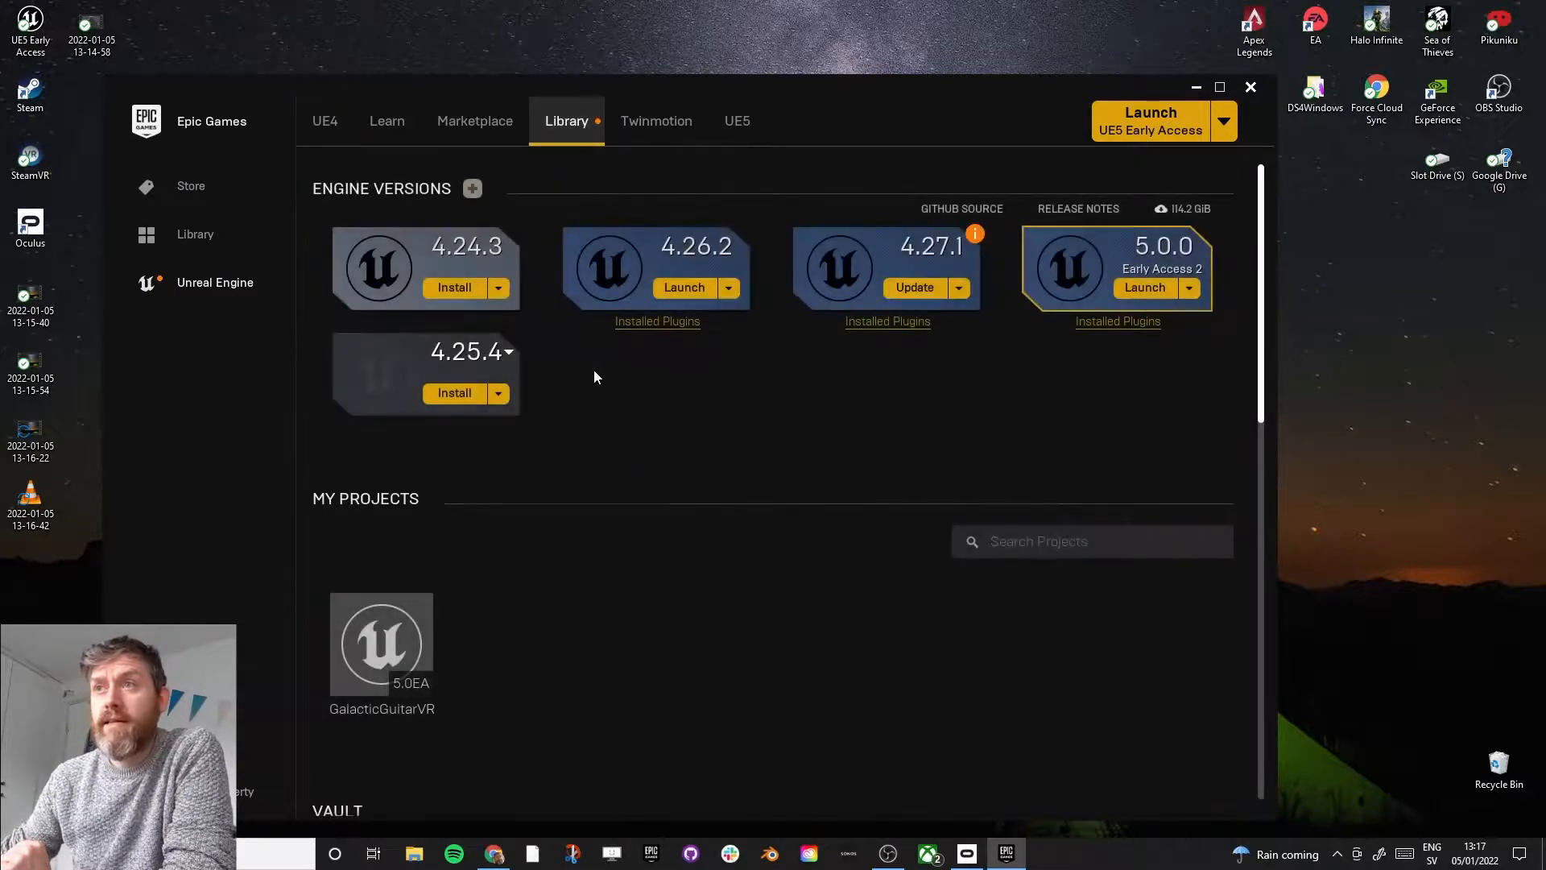
mouse_move(1001, 269)
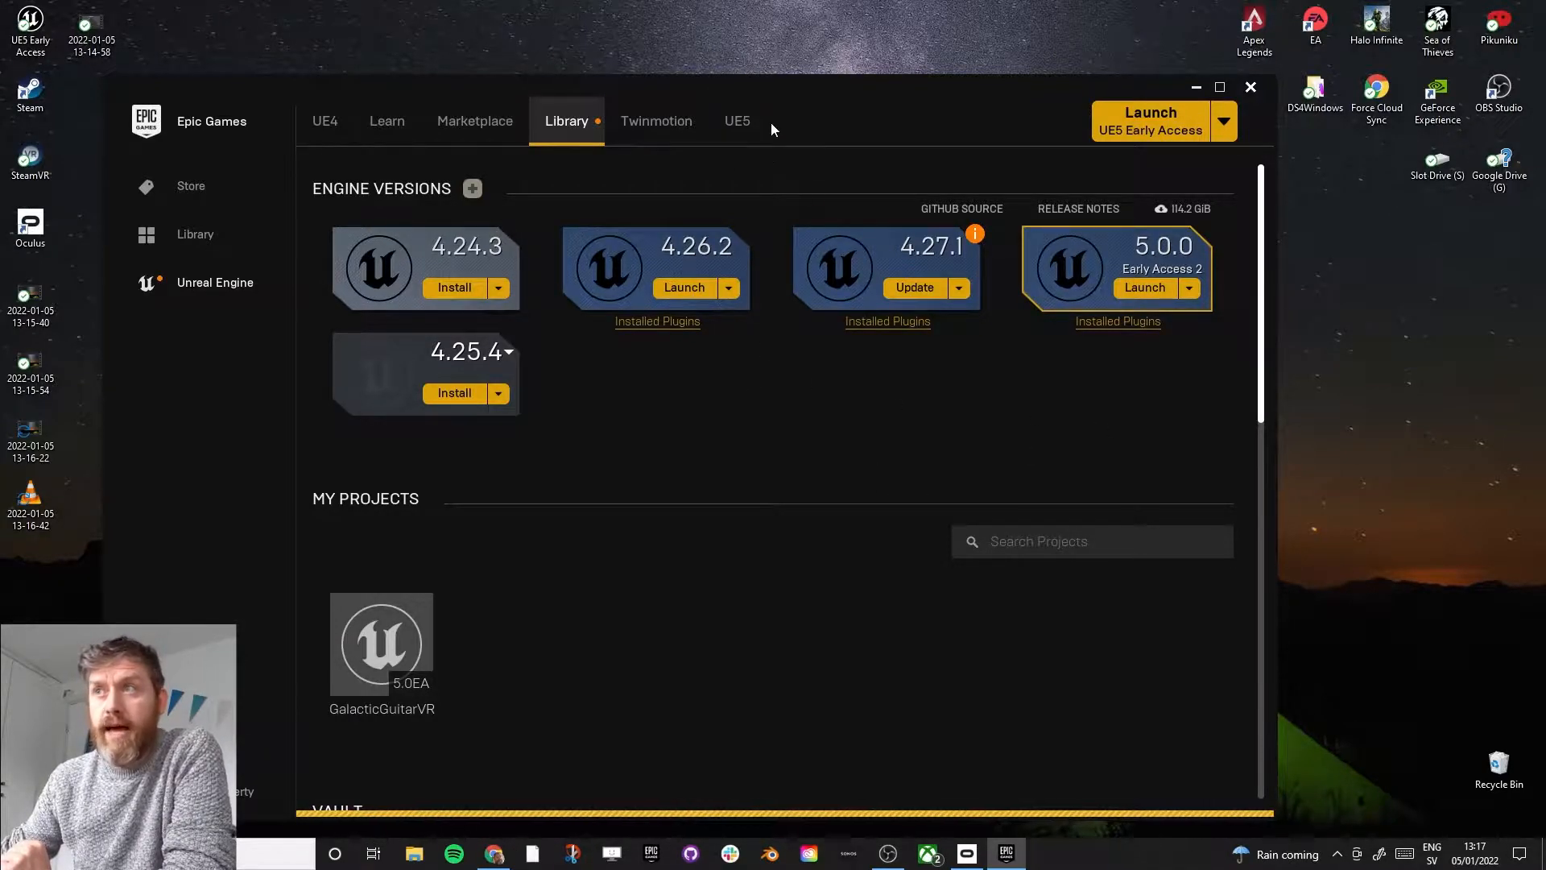
click(736, 121)
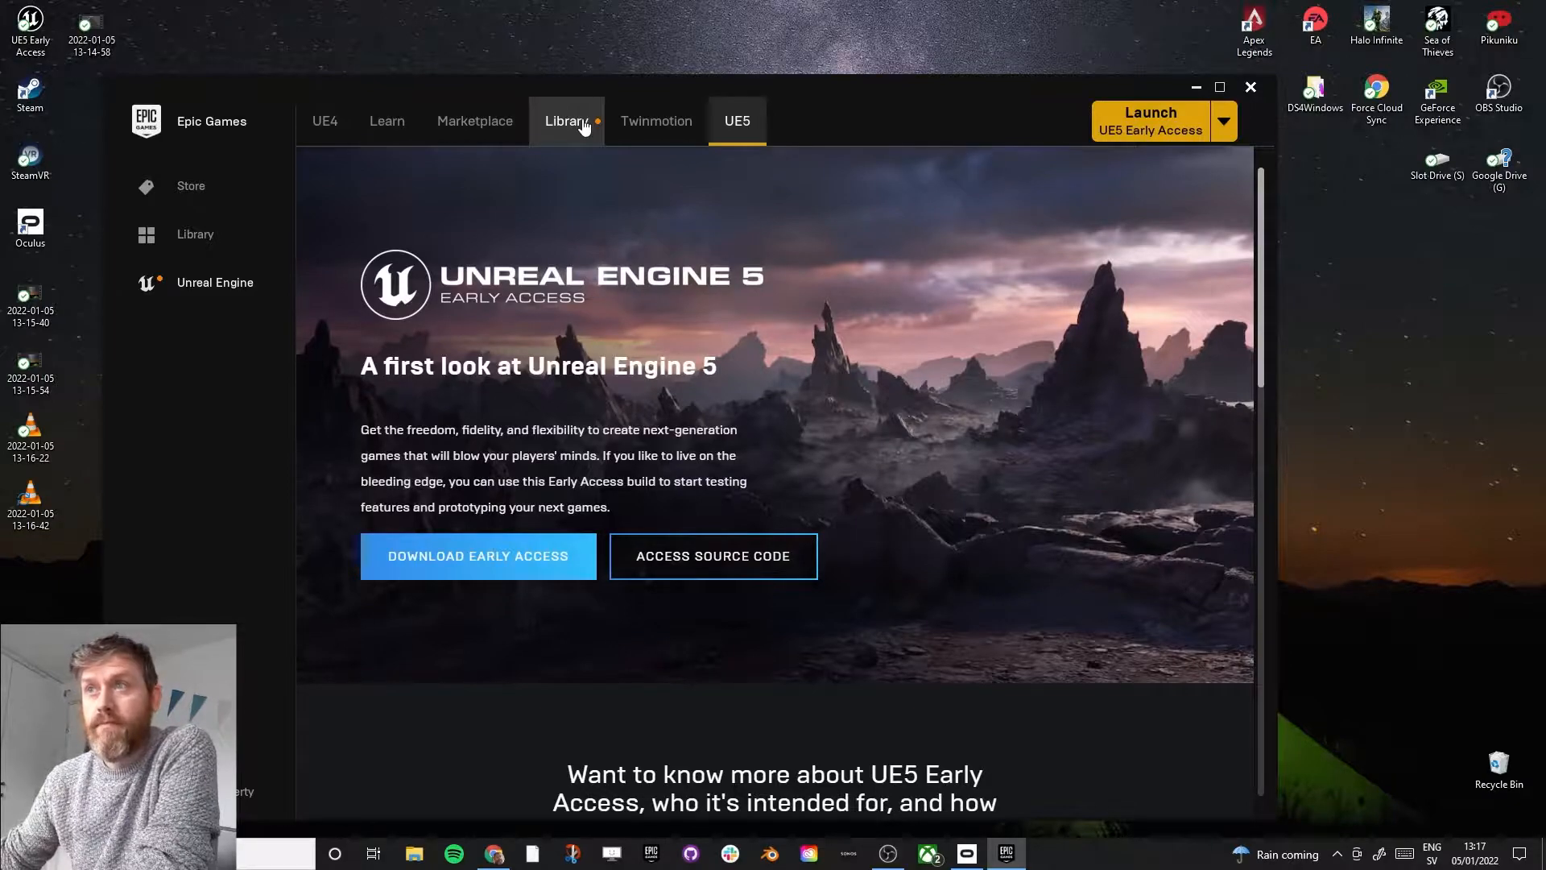
click(565, 121)
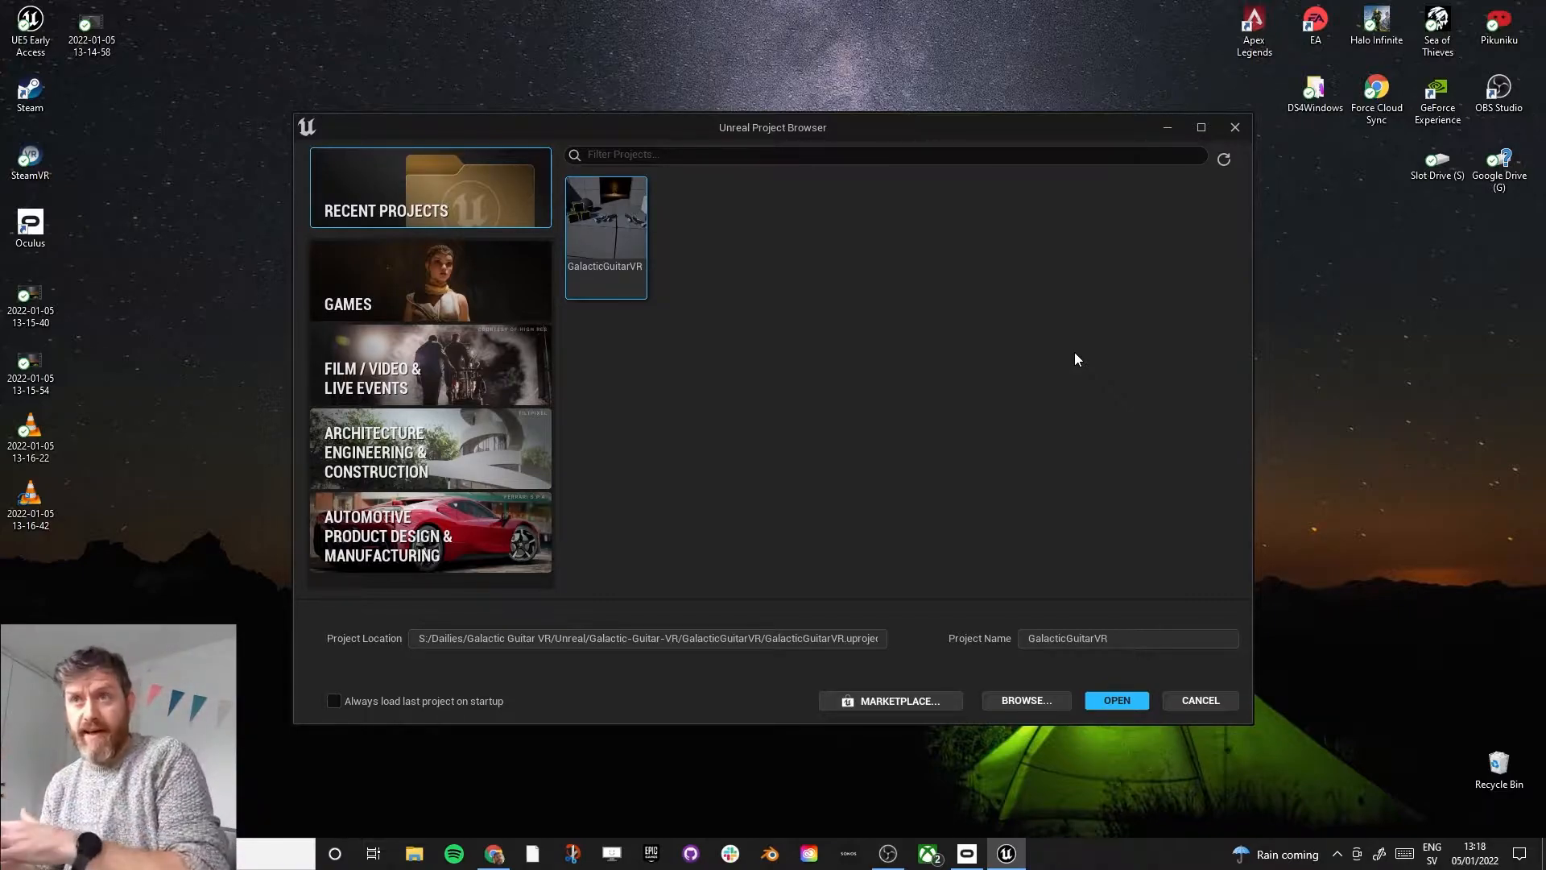
mouse_move(825, 419)
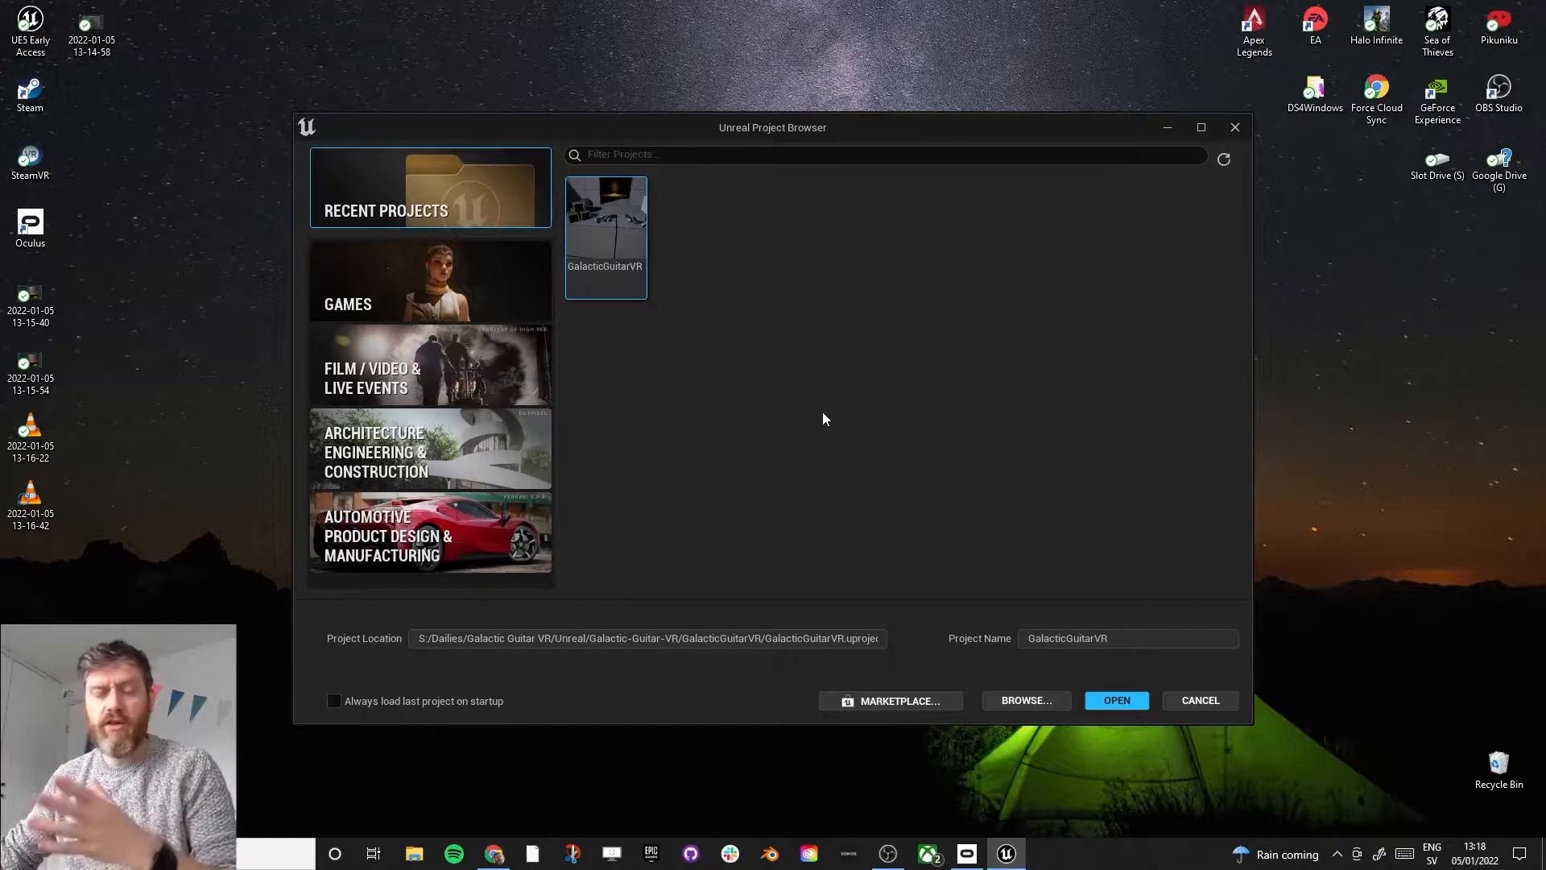
mouse_move(391, 298)
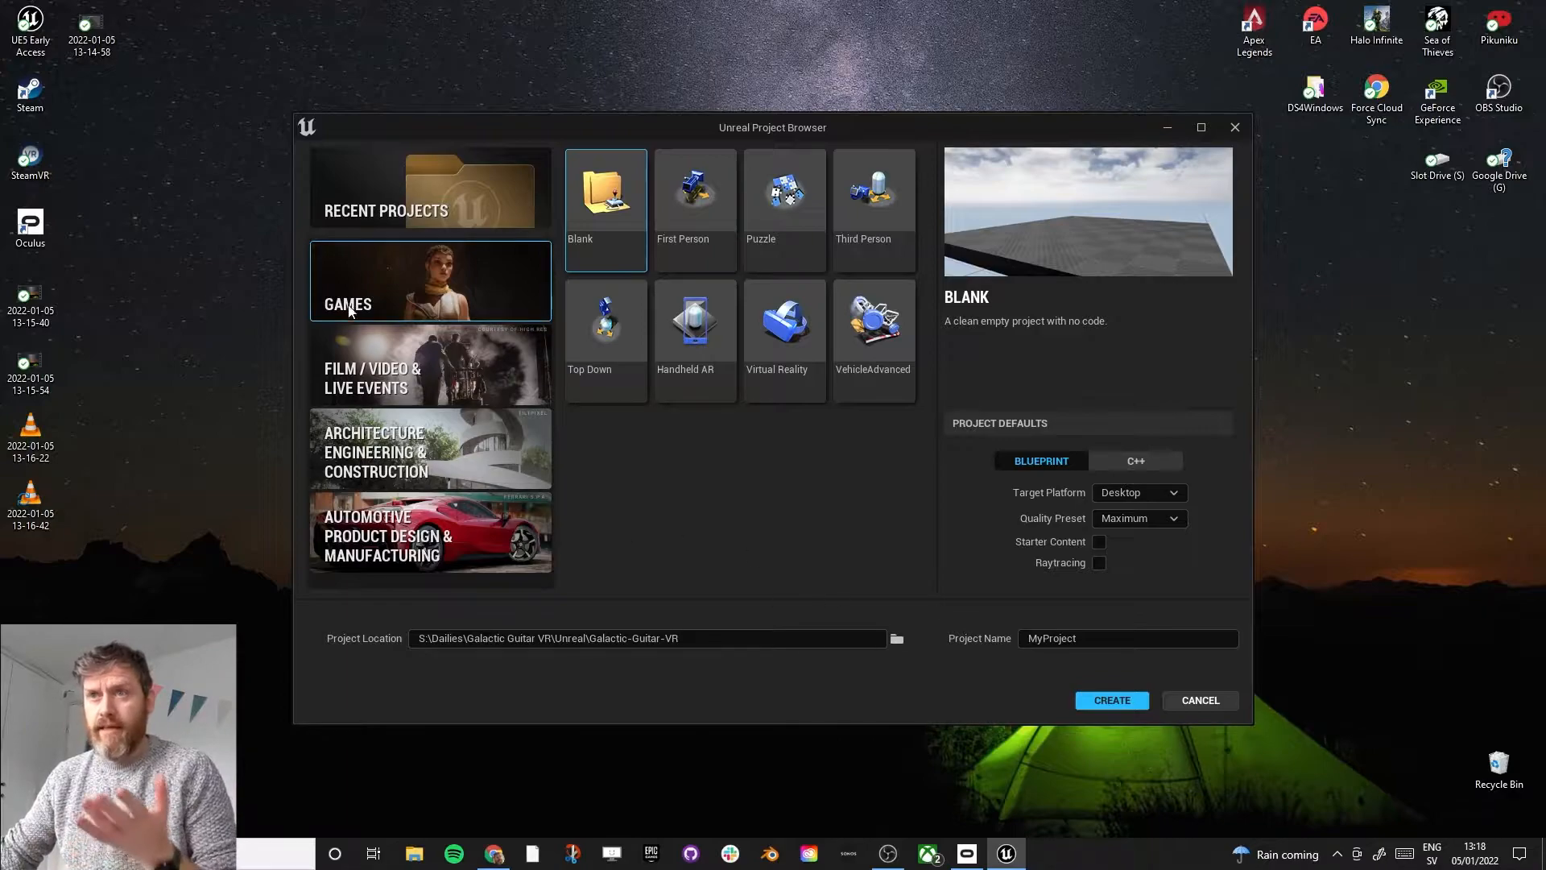
mouse_move(765, 365)
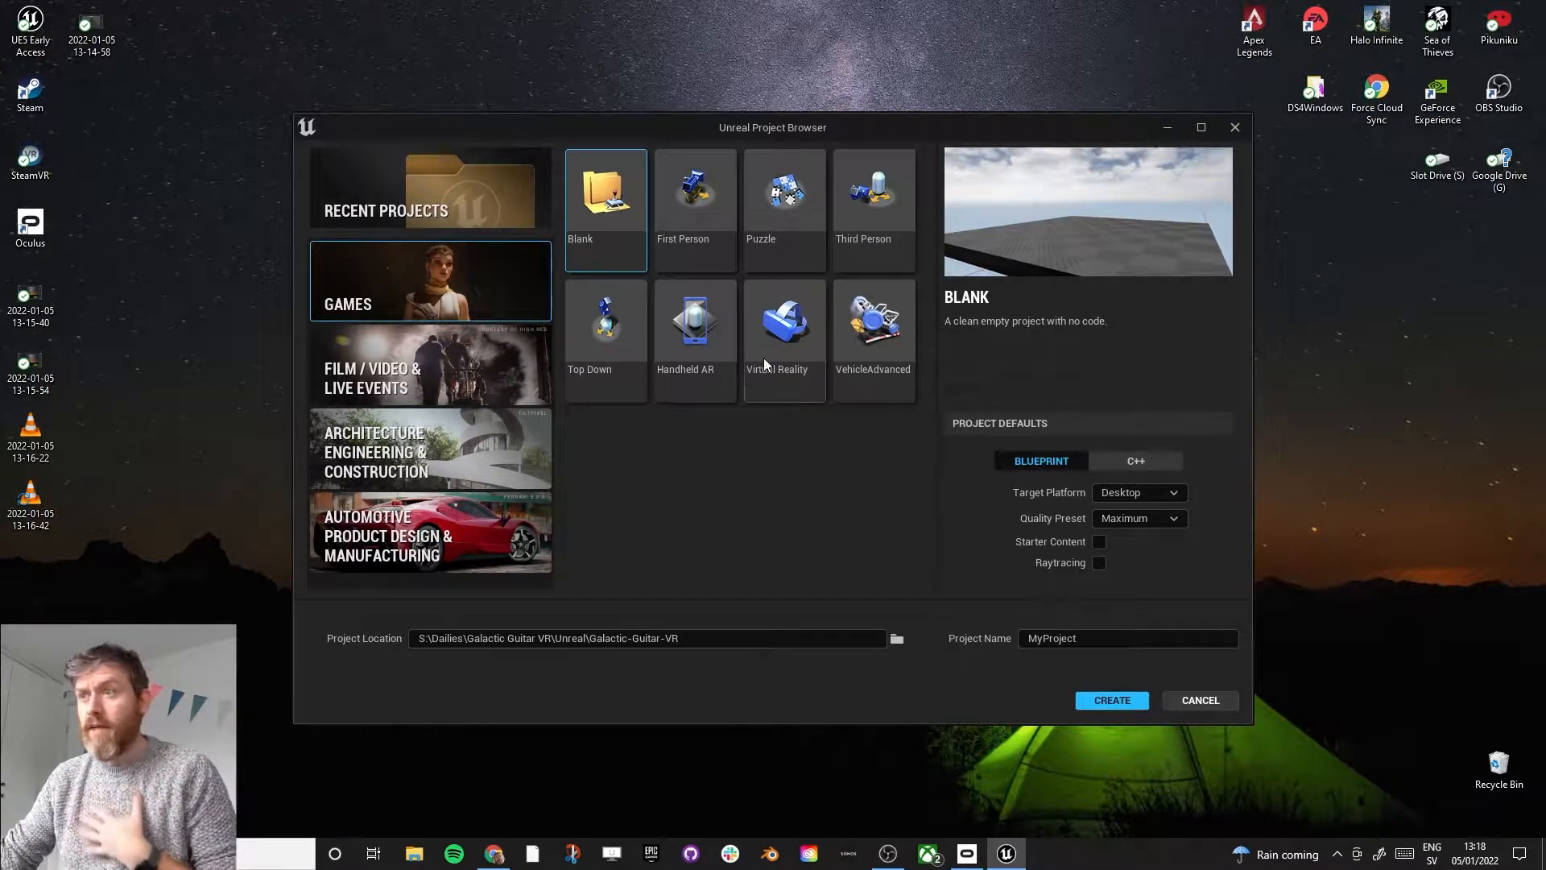
Step: Pick the Virtual Reality template under Games, leaving Starter Content off
click(785, 322)
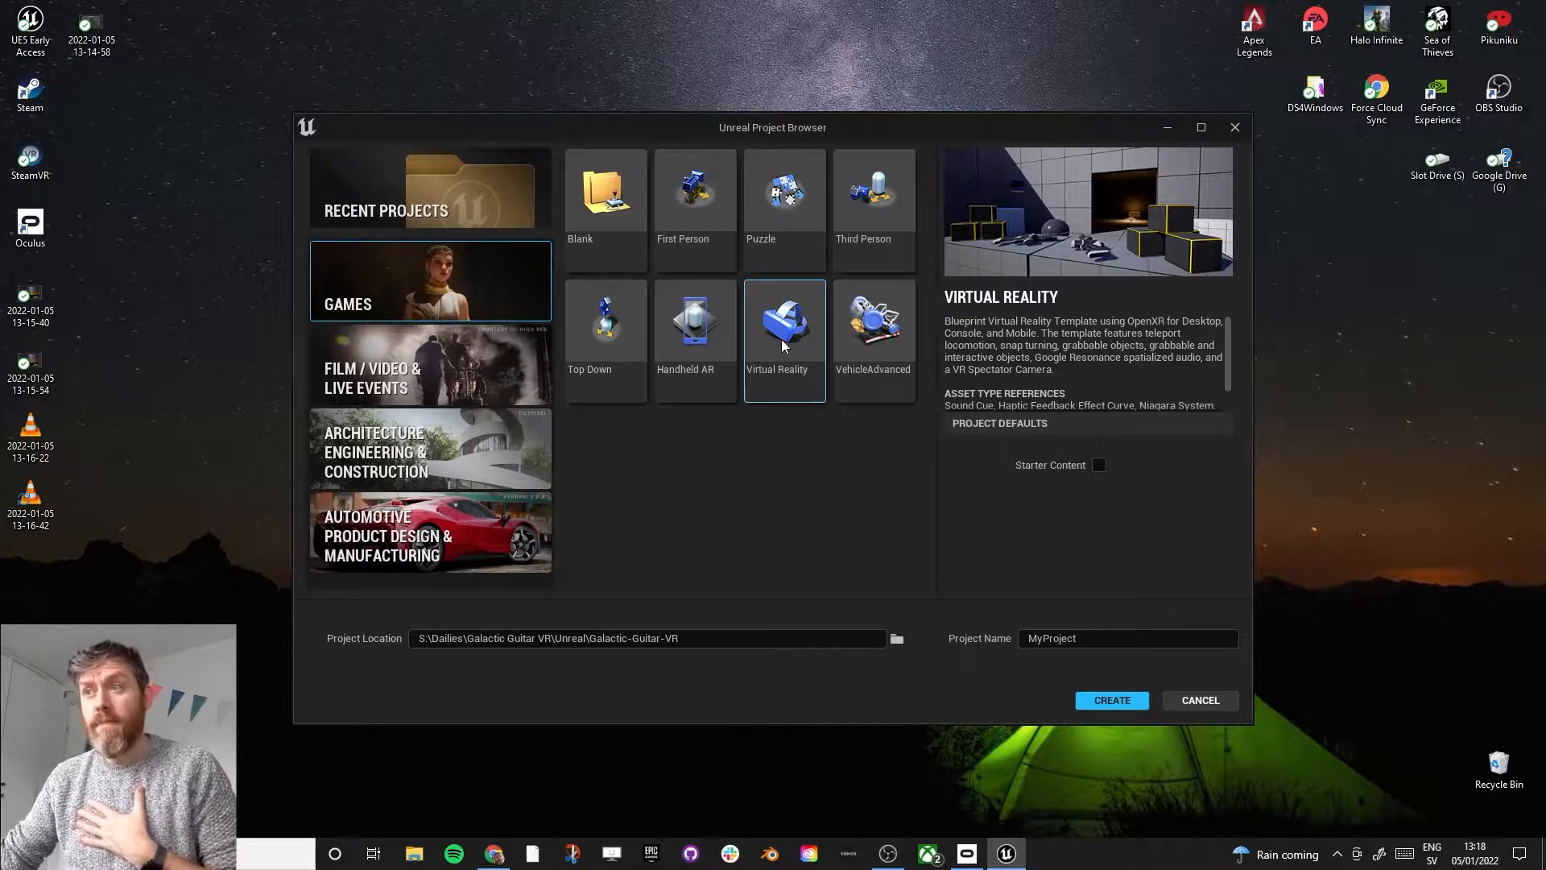
mouse_move(917, 697)
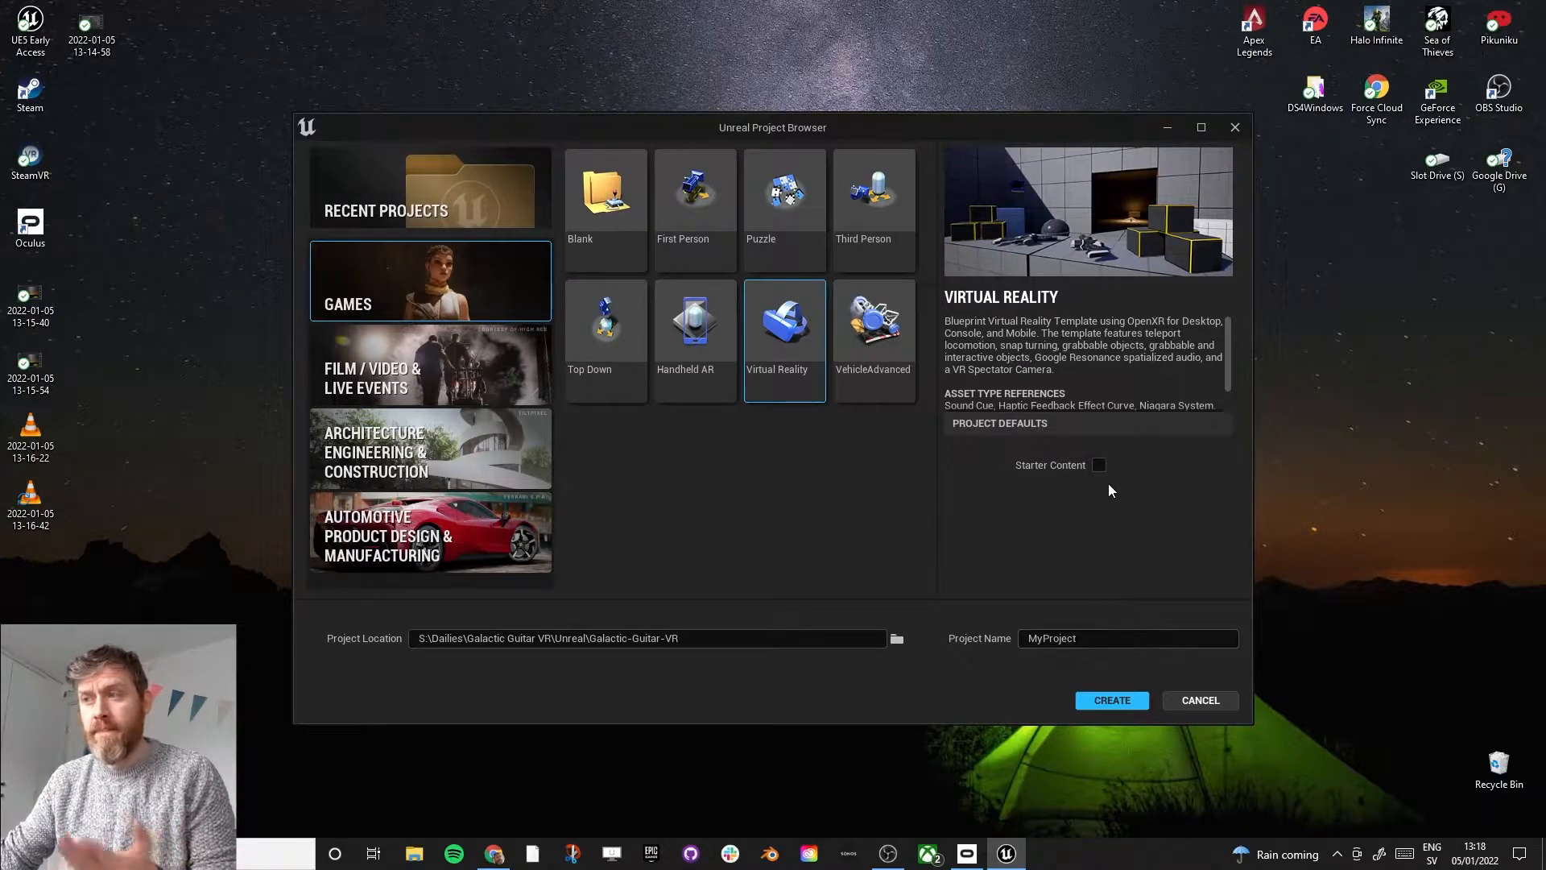
mouse_move(1106, 479)
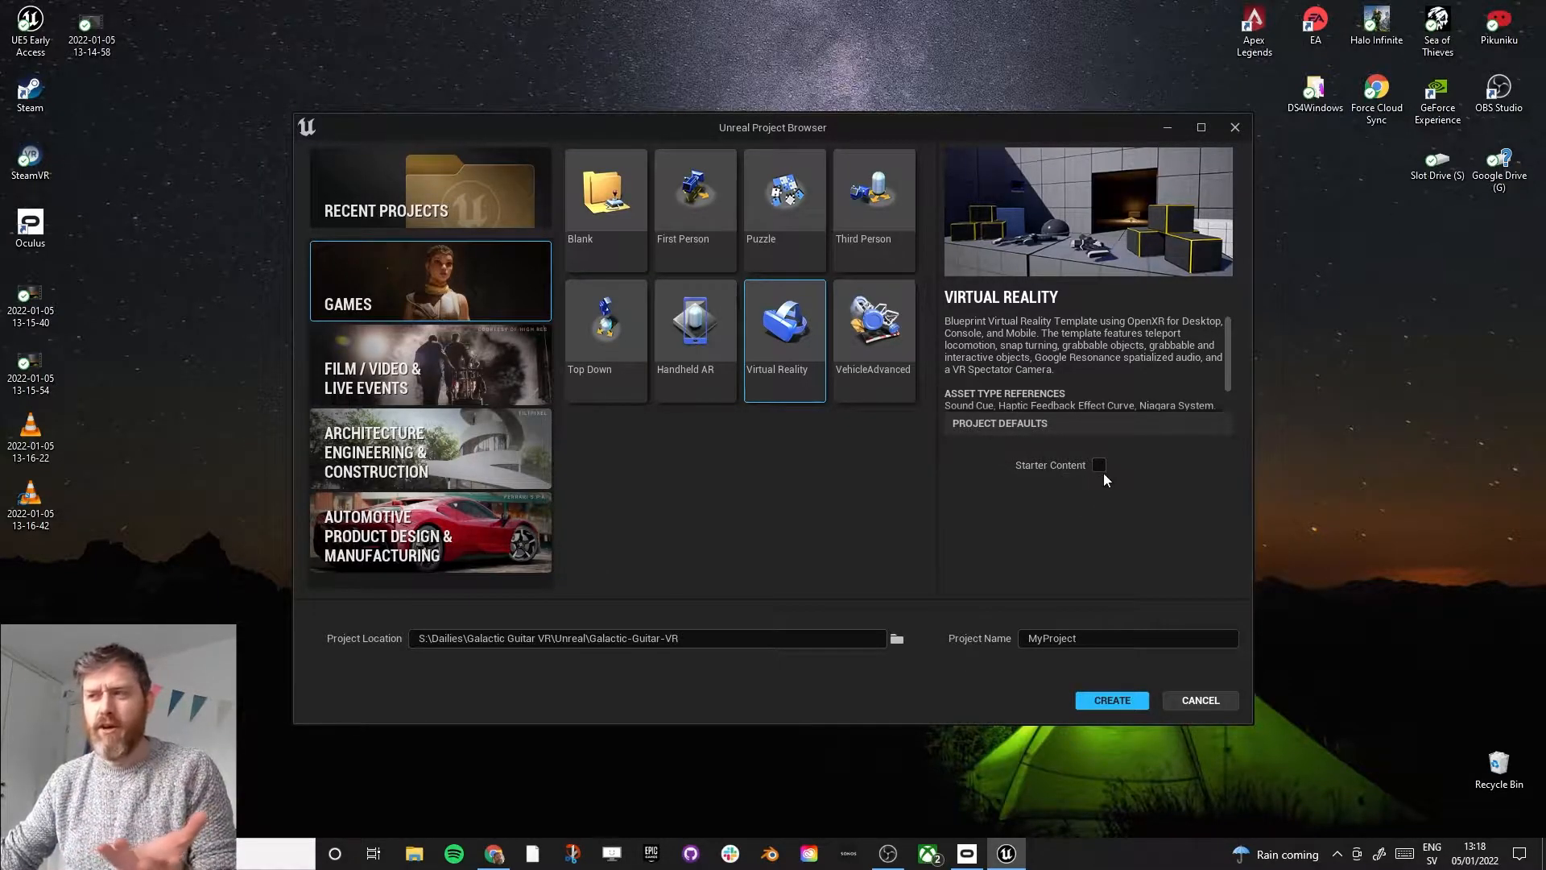
mouse_move(1135, 483)
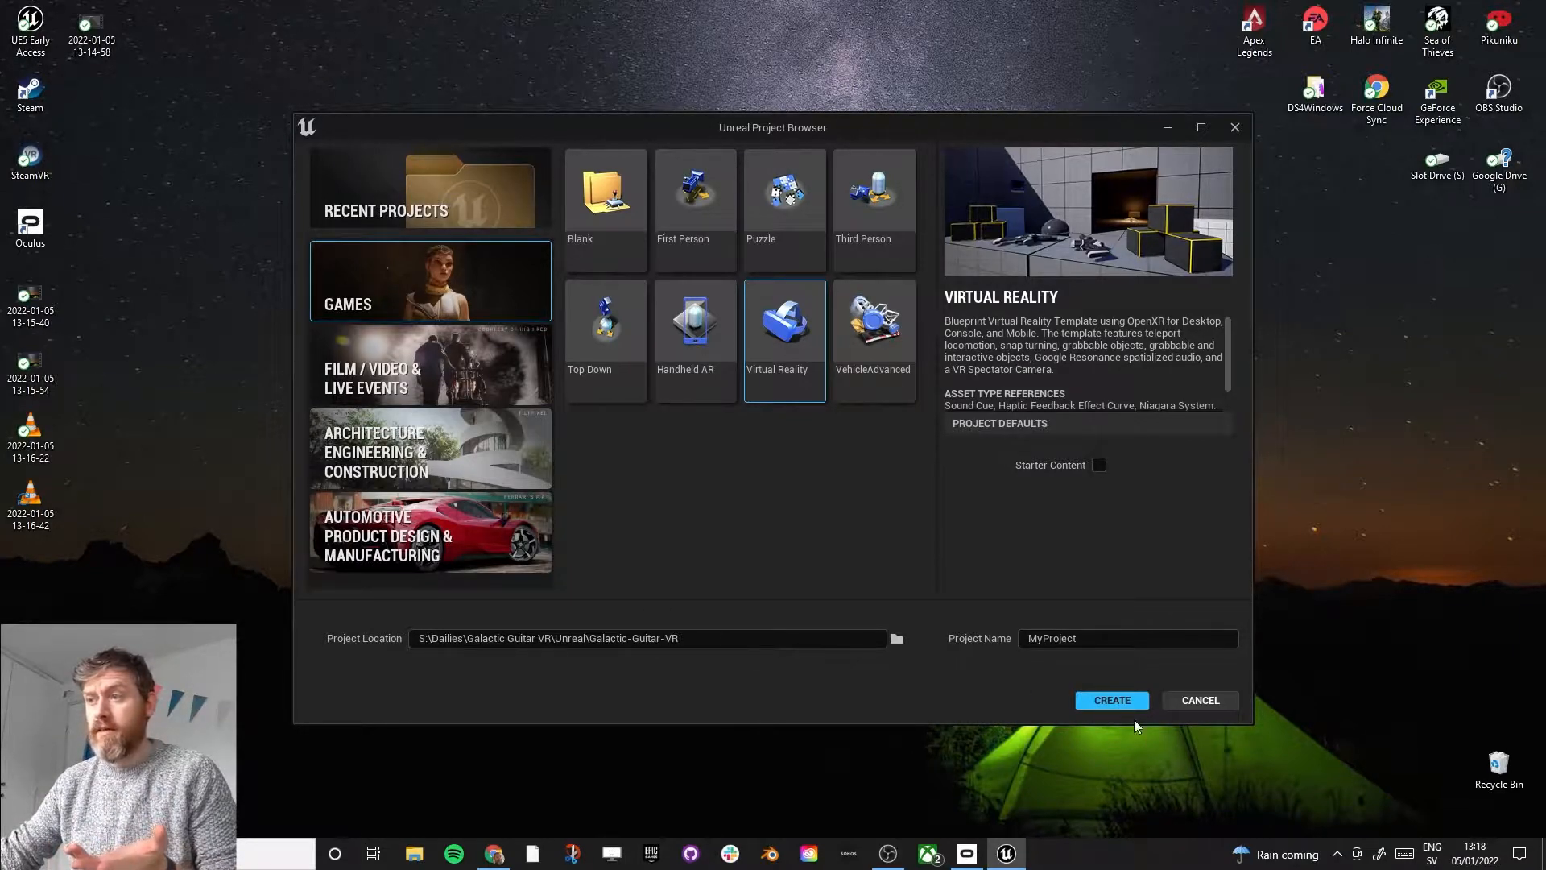
mouse_move(1142, 709)
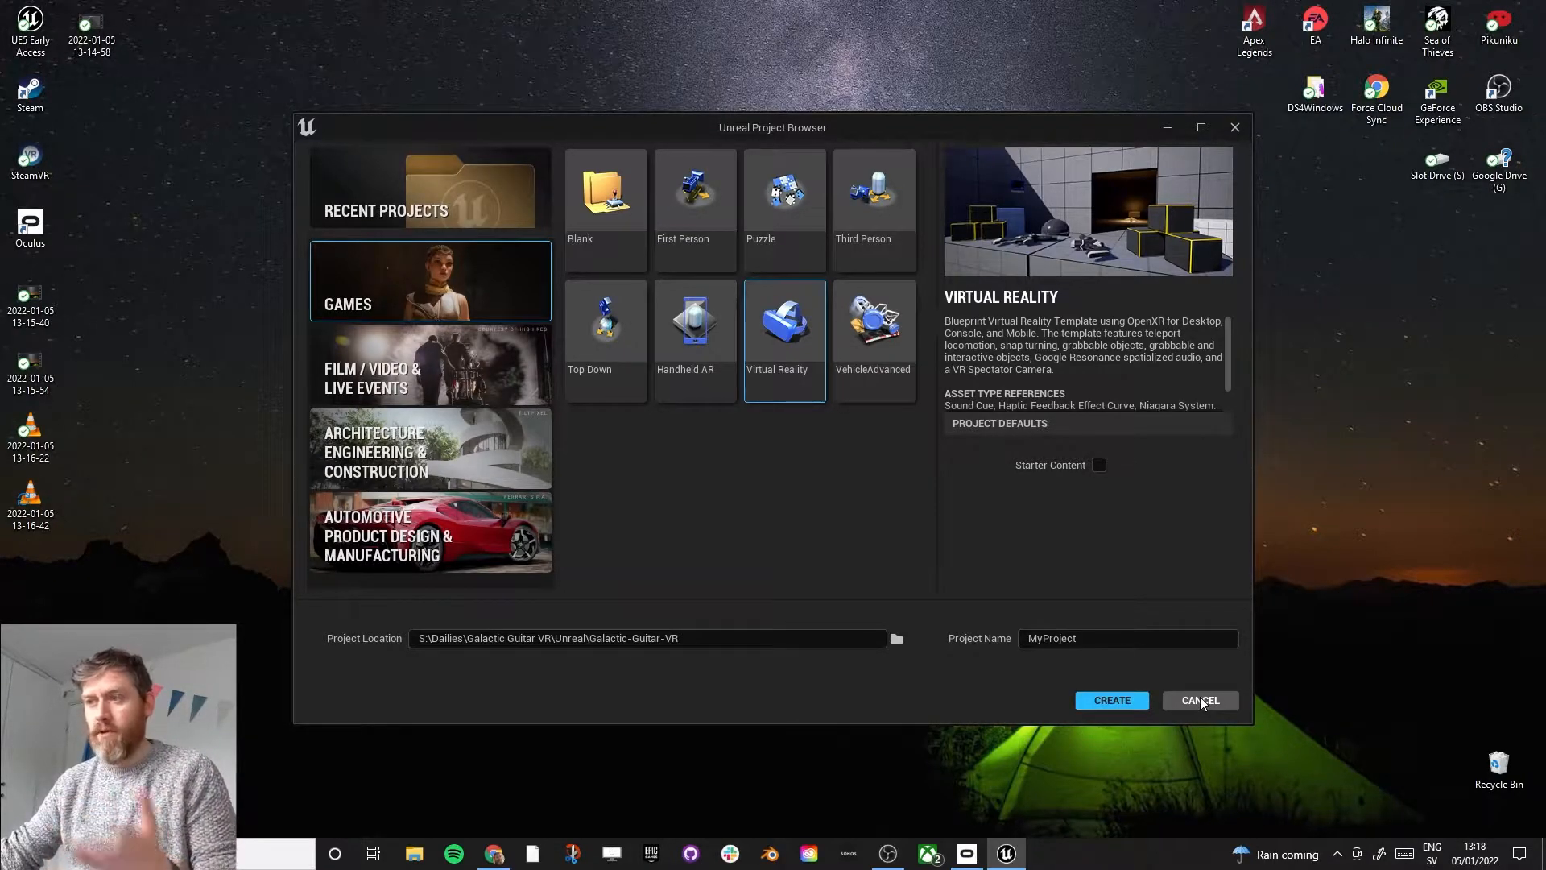
Step: Open GalacticGuitarVR from the launcher Library with engine version 5.0
click(1199, 700)
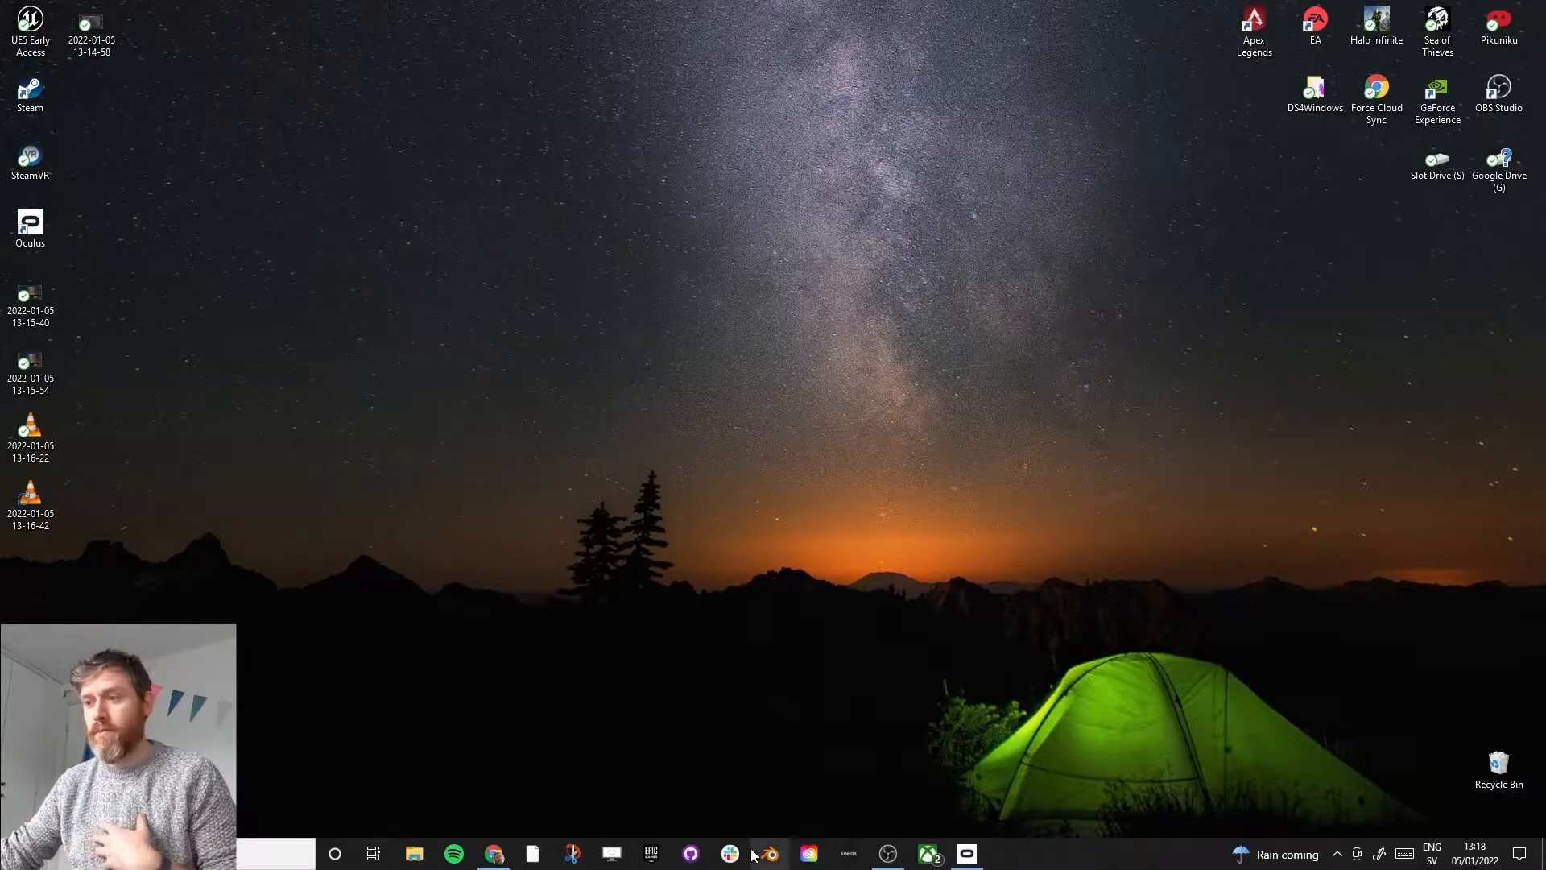
click(764, 853)
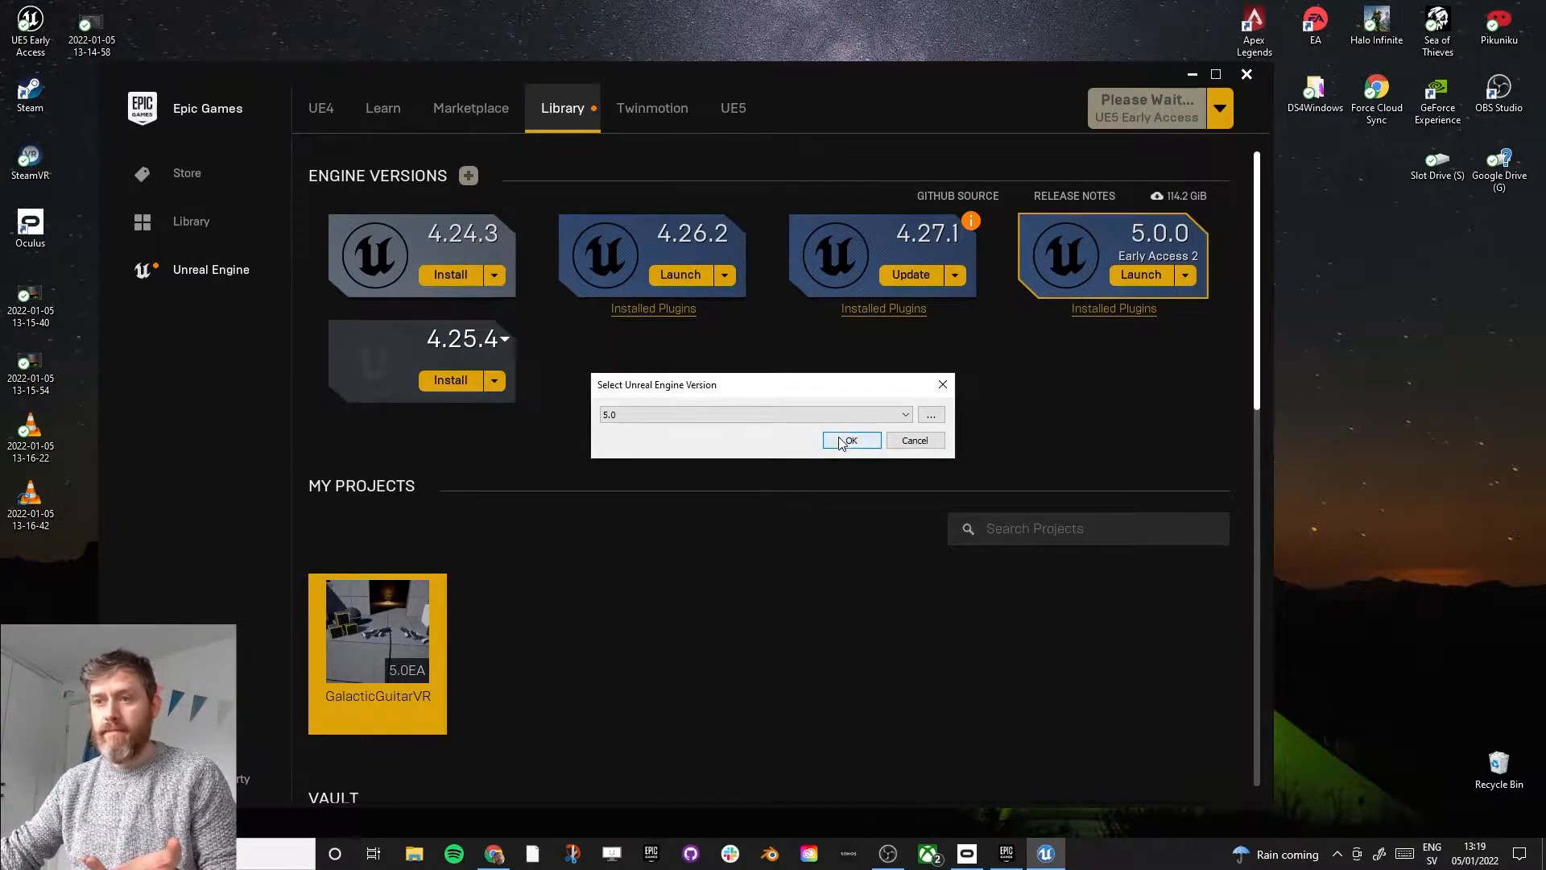
click(850, 440)
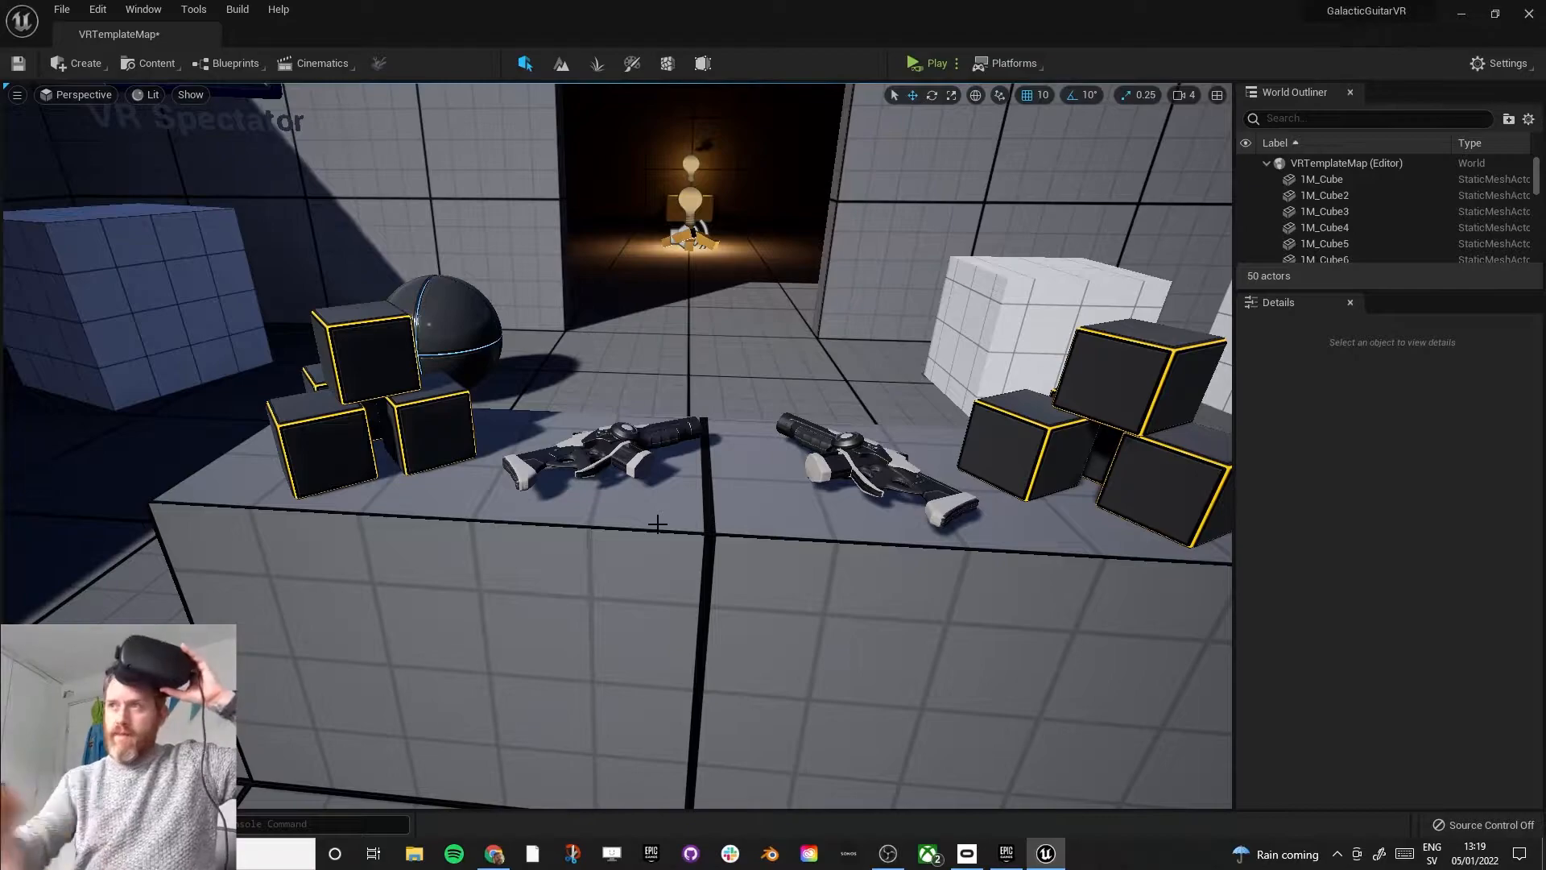
mouse_move(956, 63)
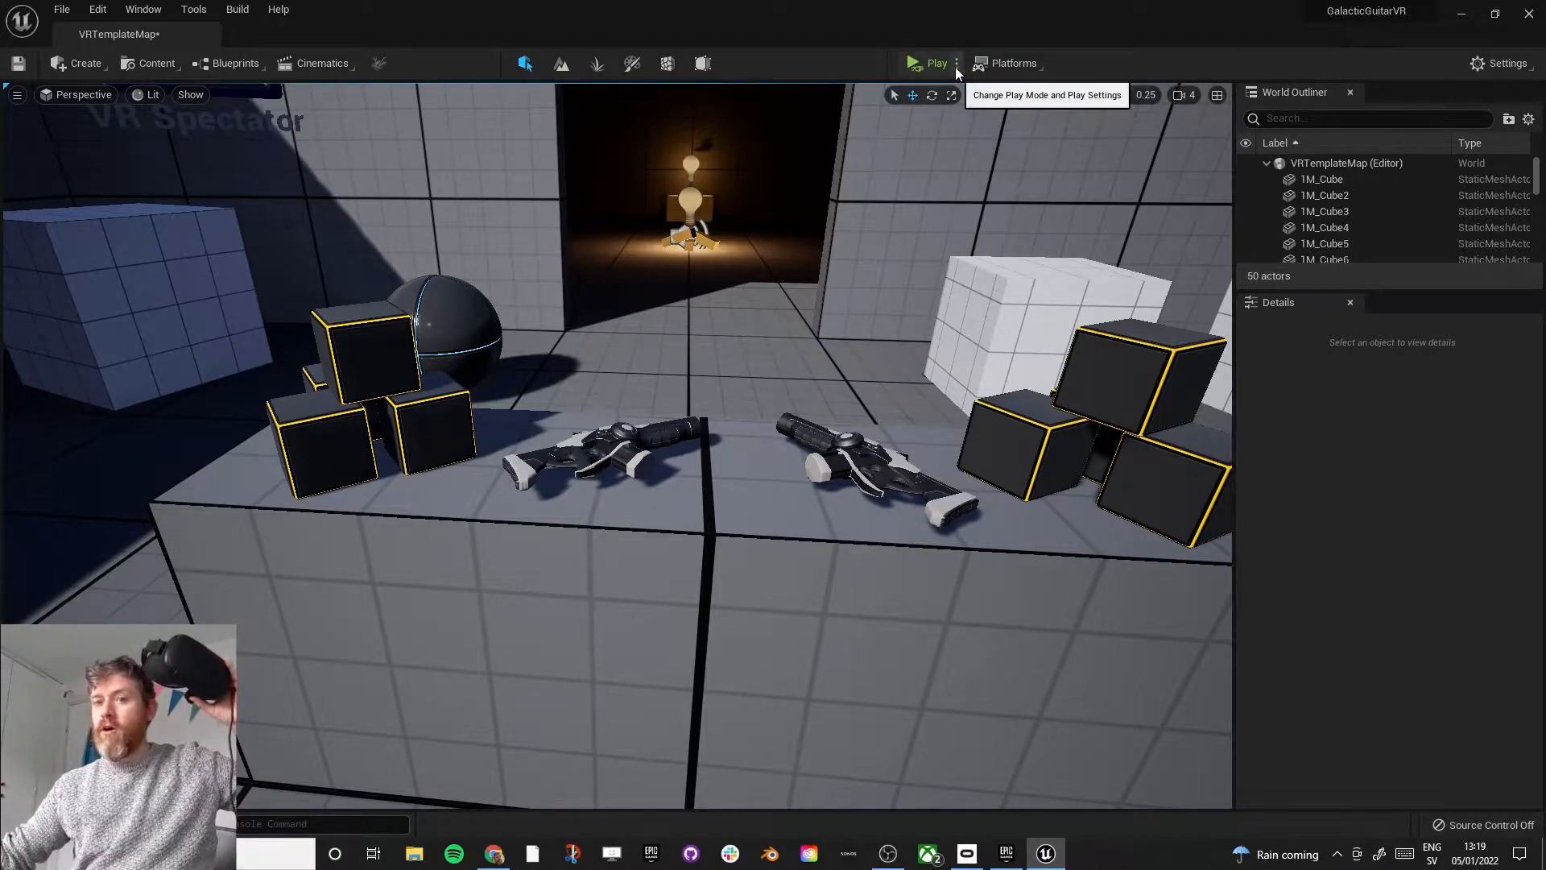
Step: Switch the Play mode to VR Preview
click(957, 63)
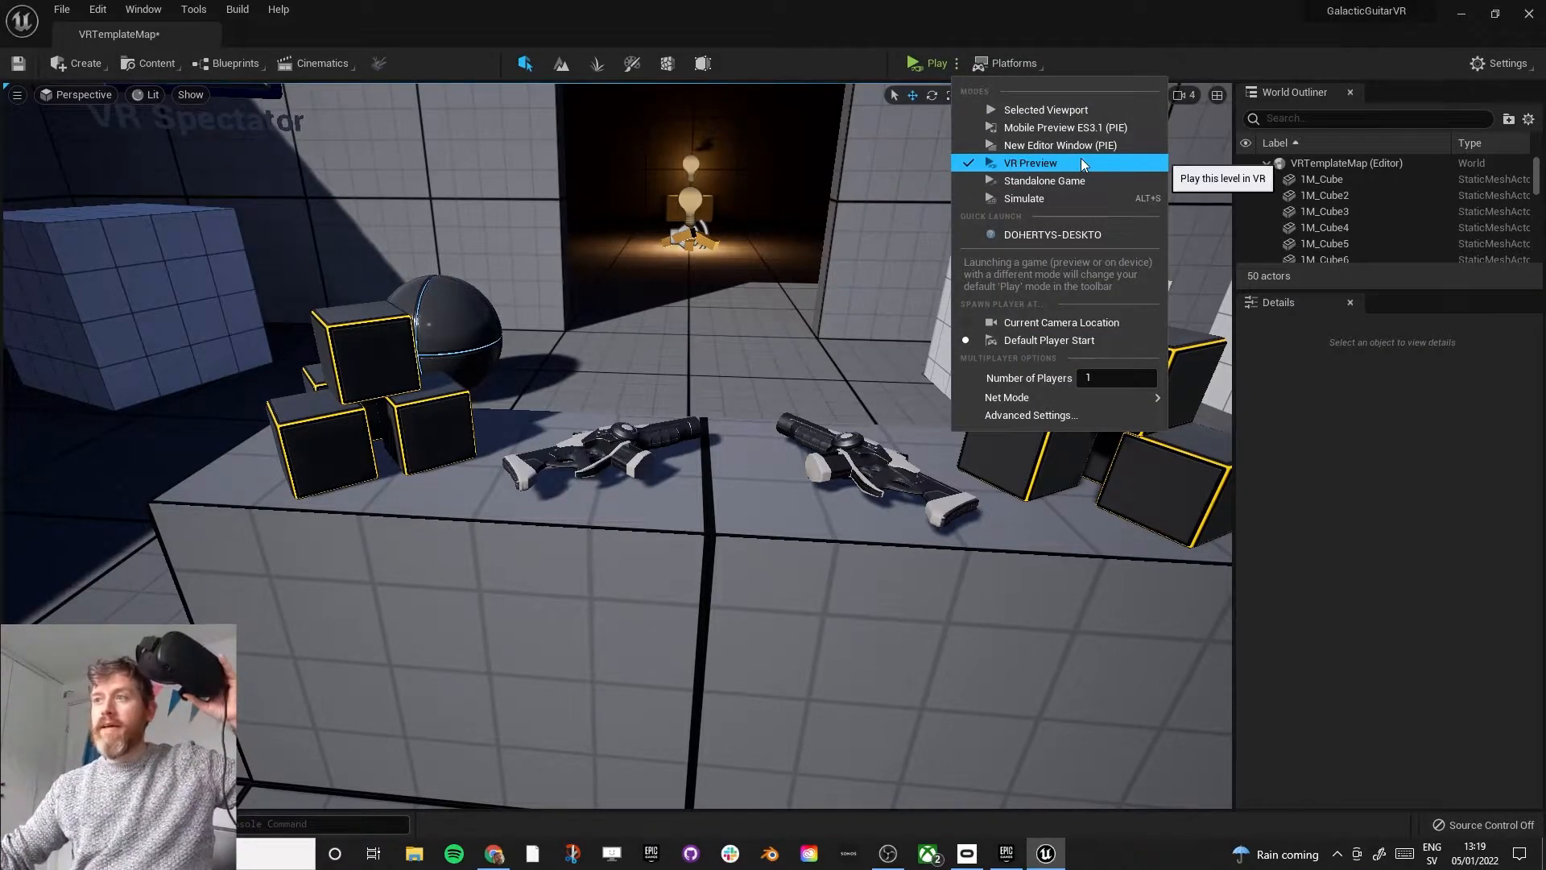
click(1030, 162)
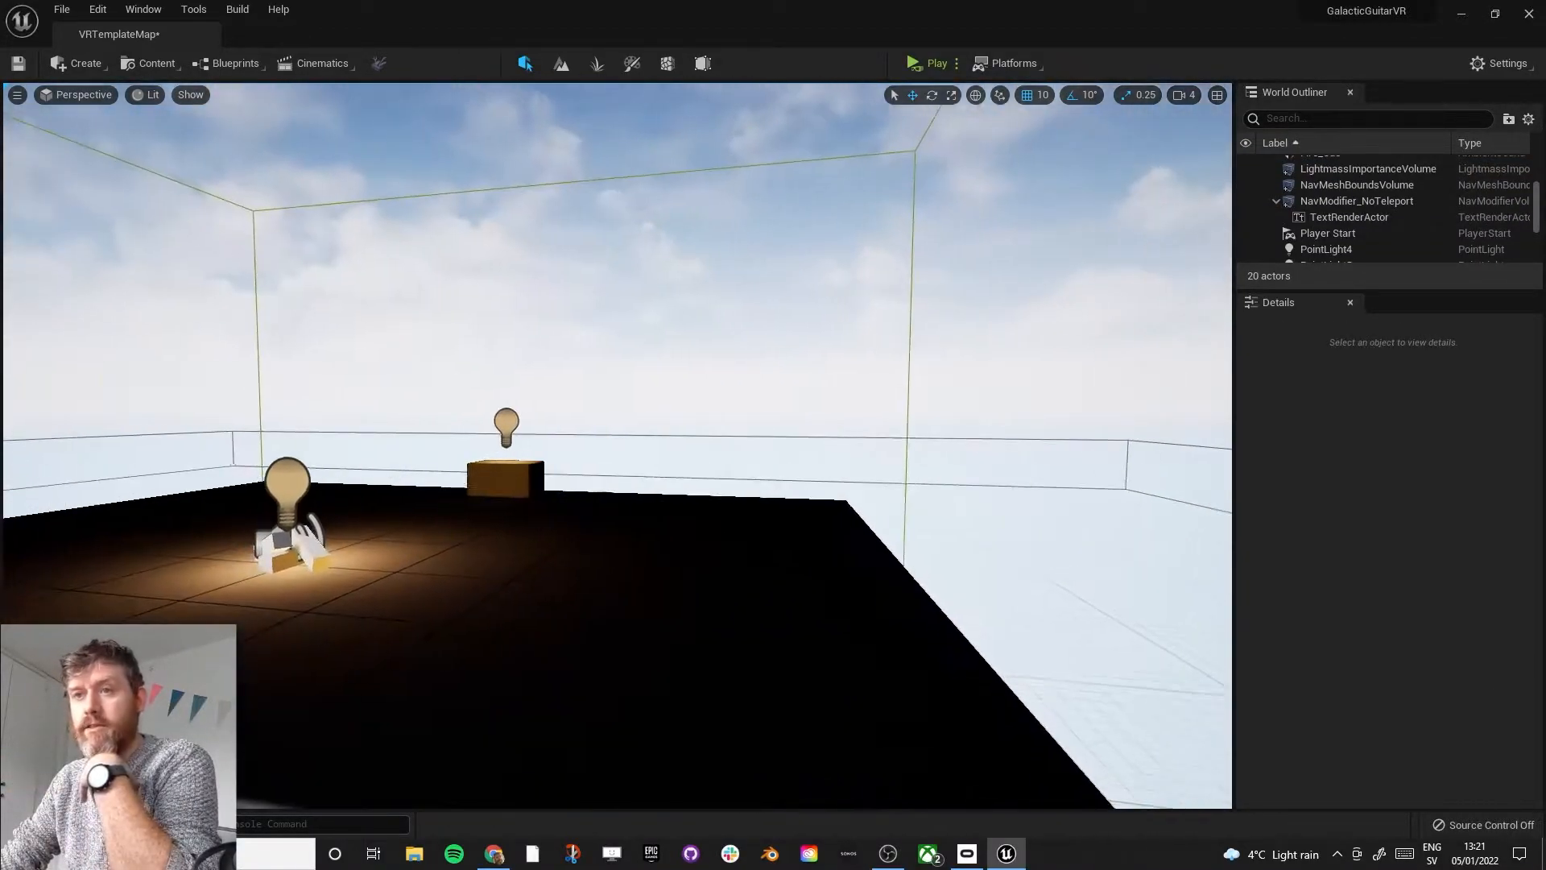
Step: Delete the far cube, the no-teleport label, leftover props and TemplateFloor
click(504, 490)
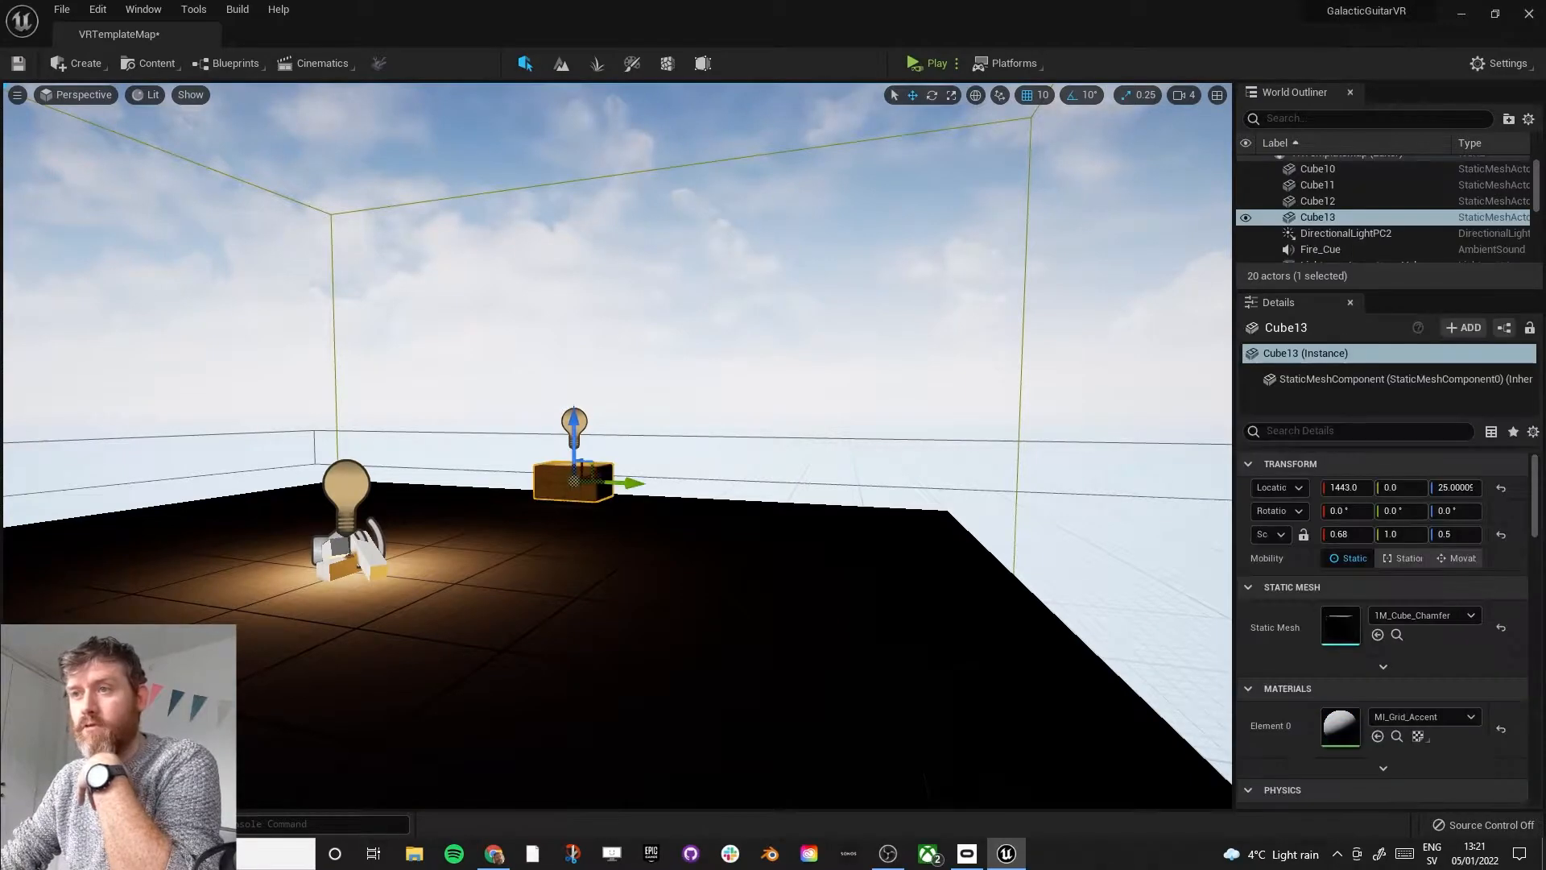
key(Delete)
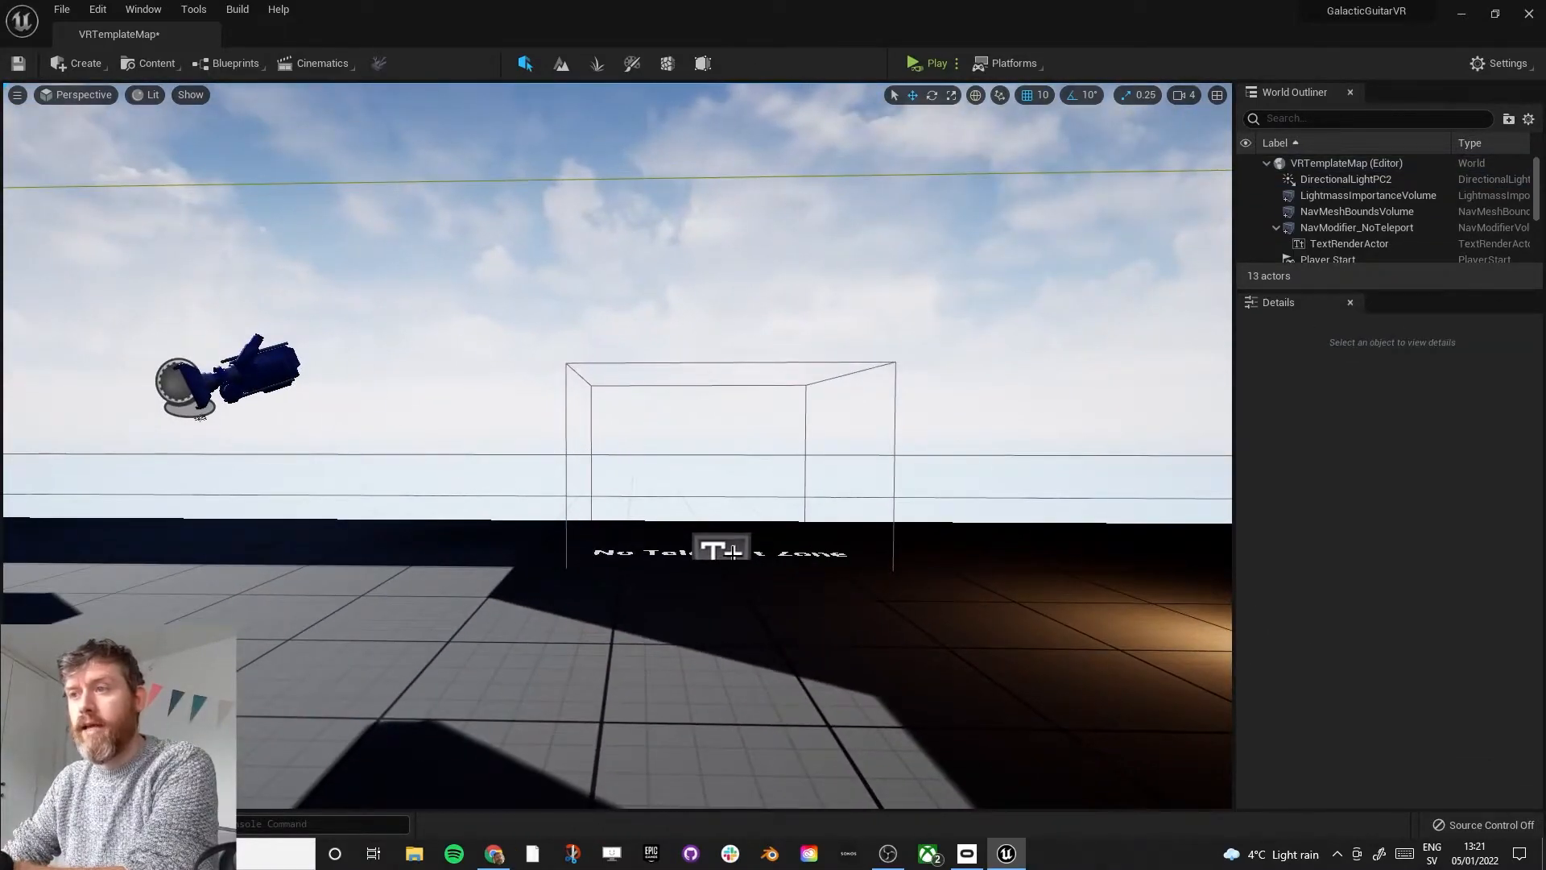
click(1330, 217)
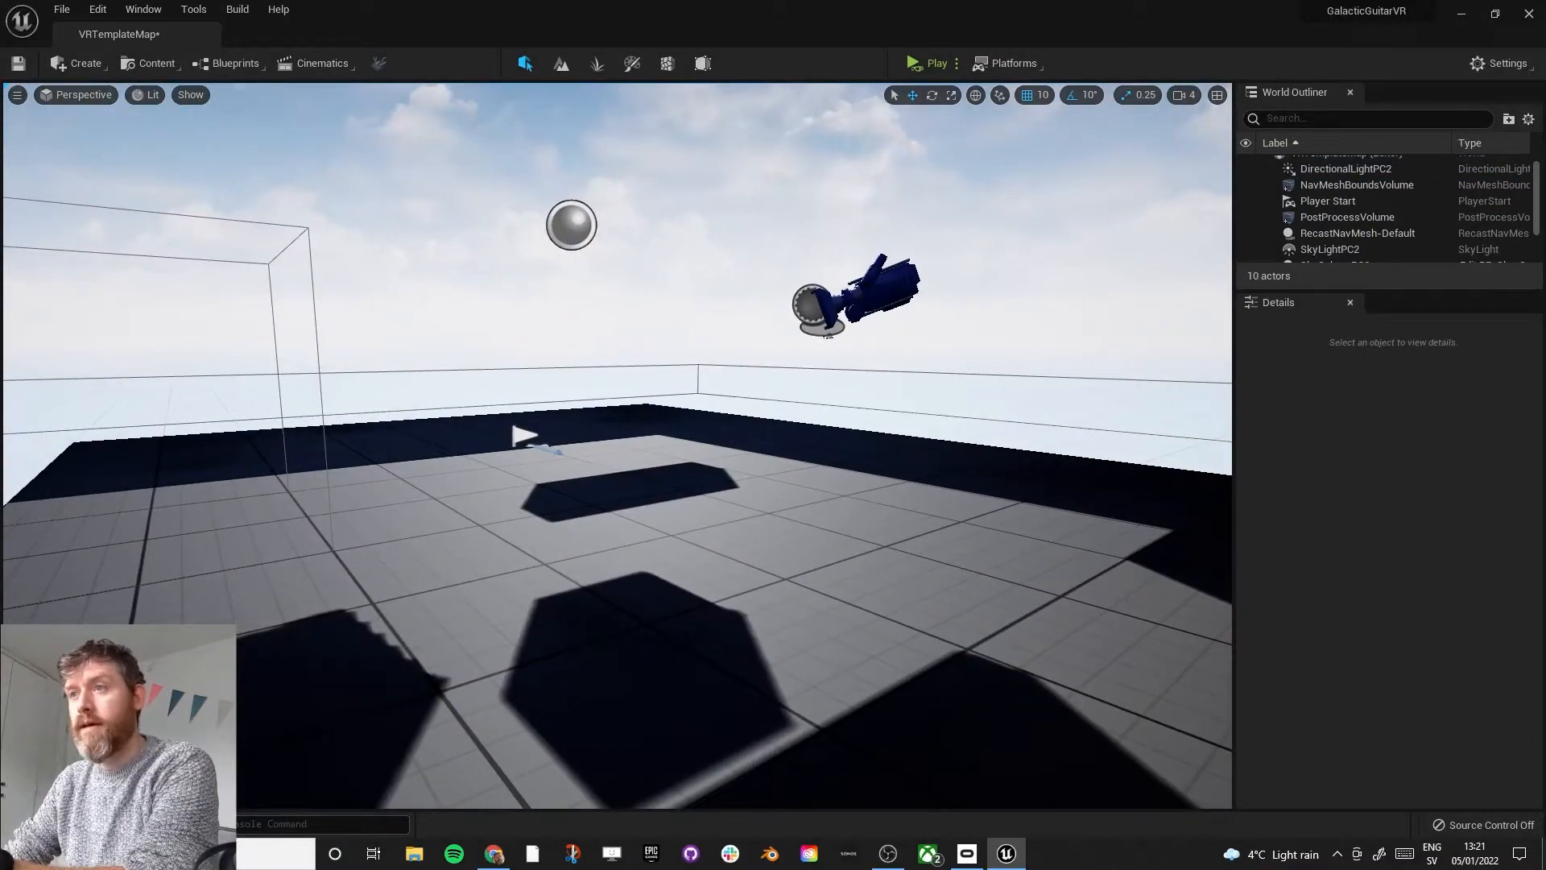
click(1333, 217)
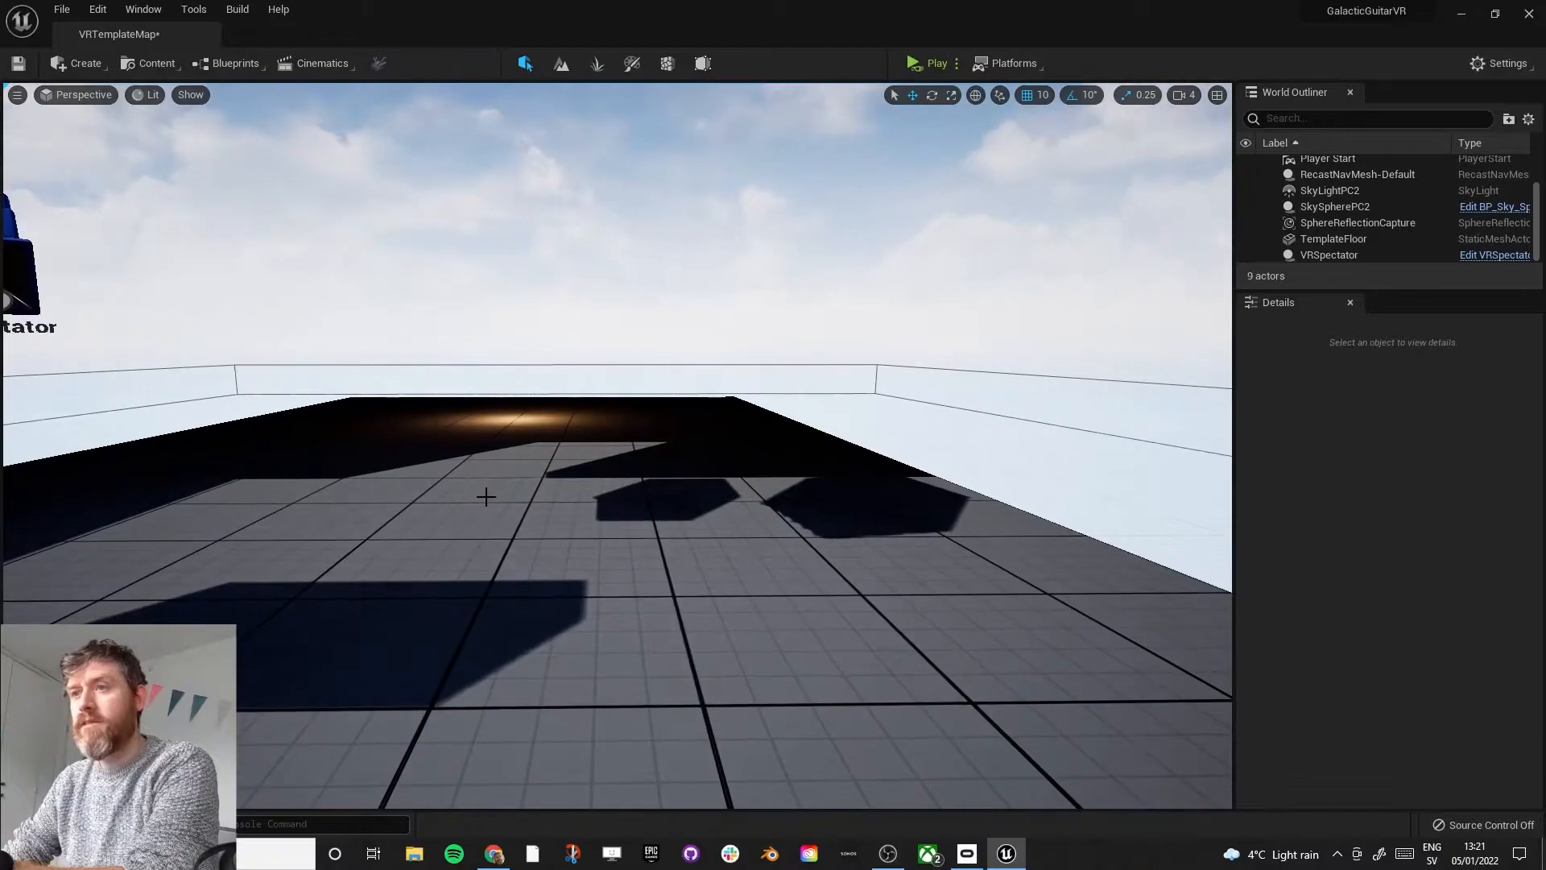
click(1334, 238)
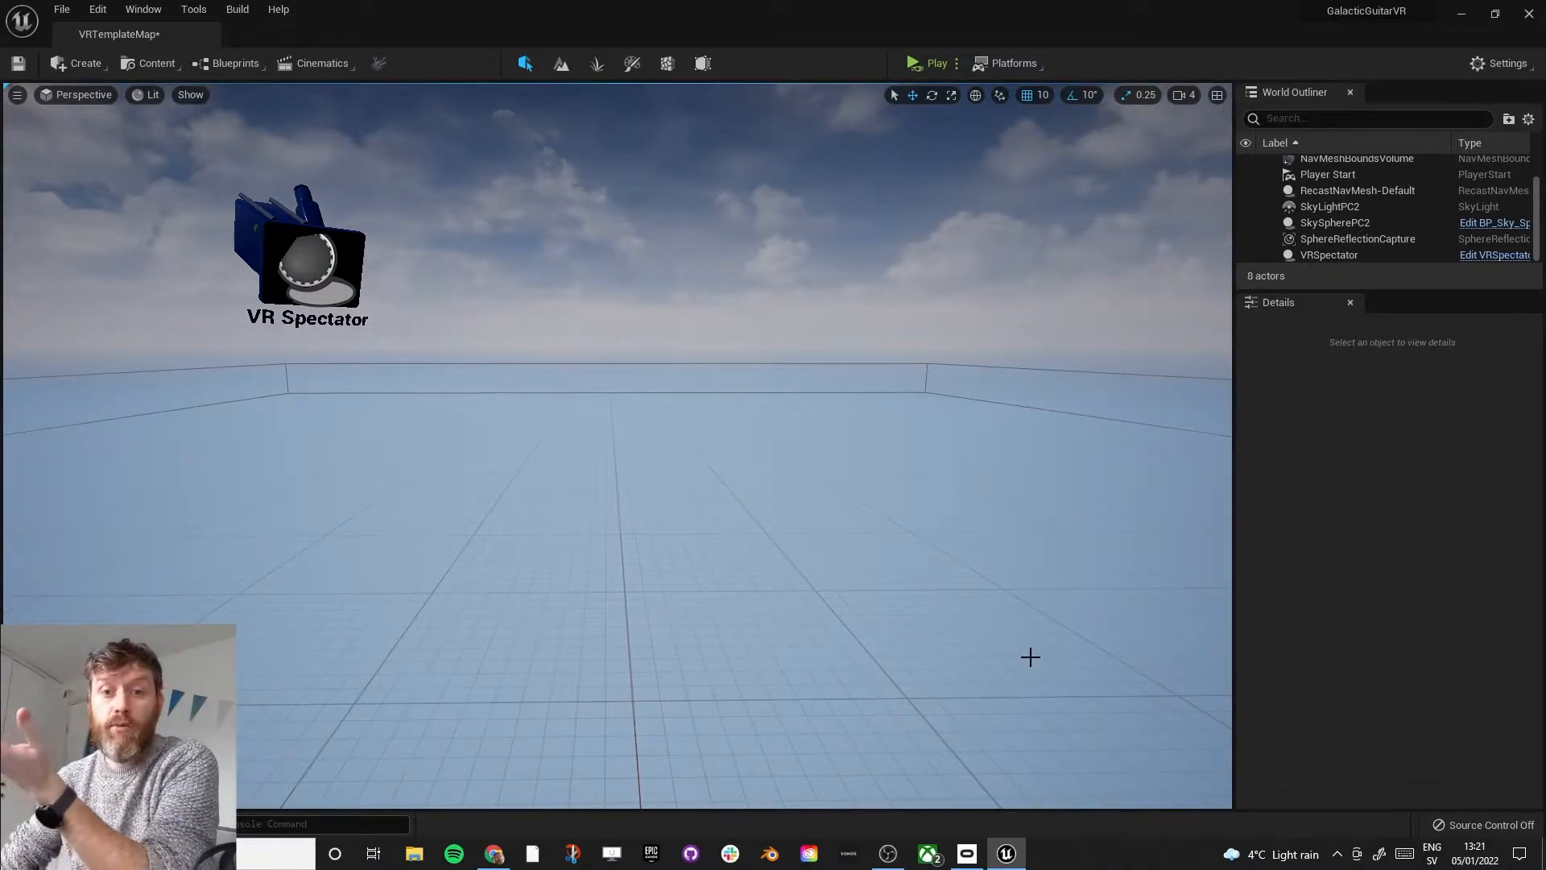
mouse_move(384, 386)
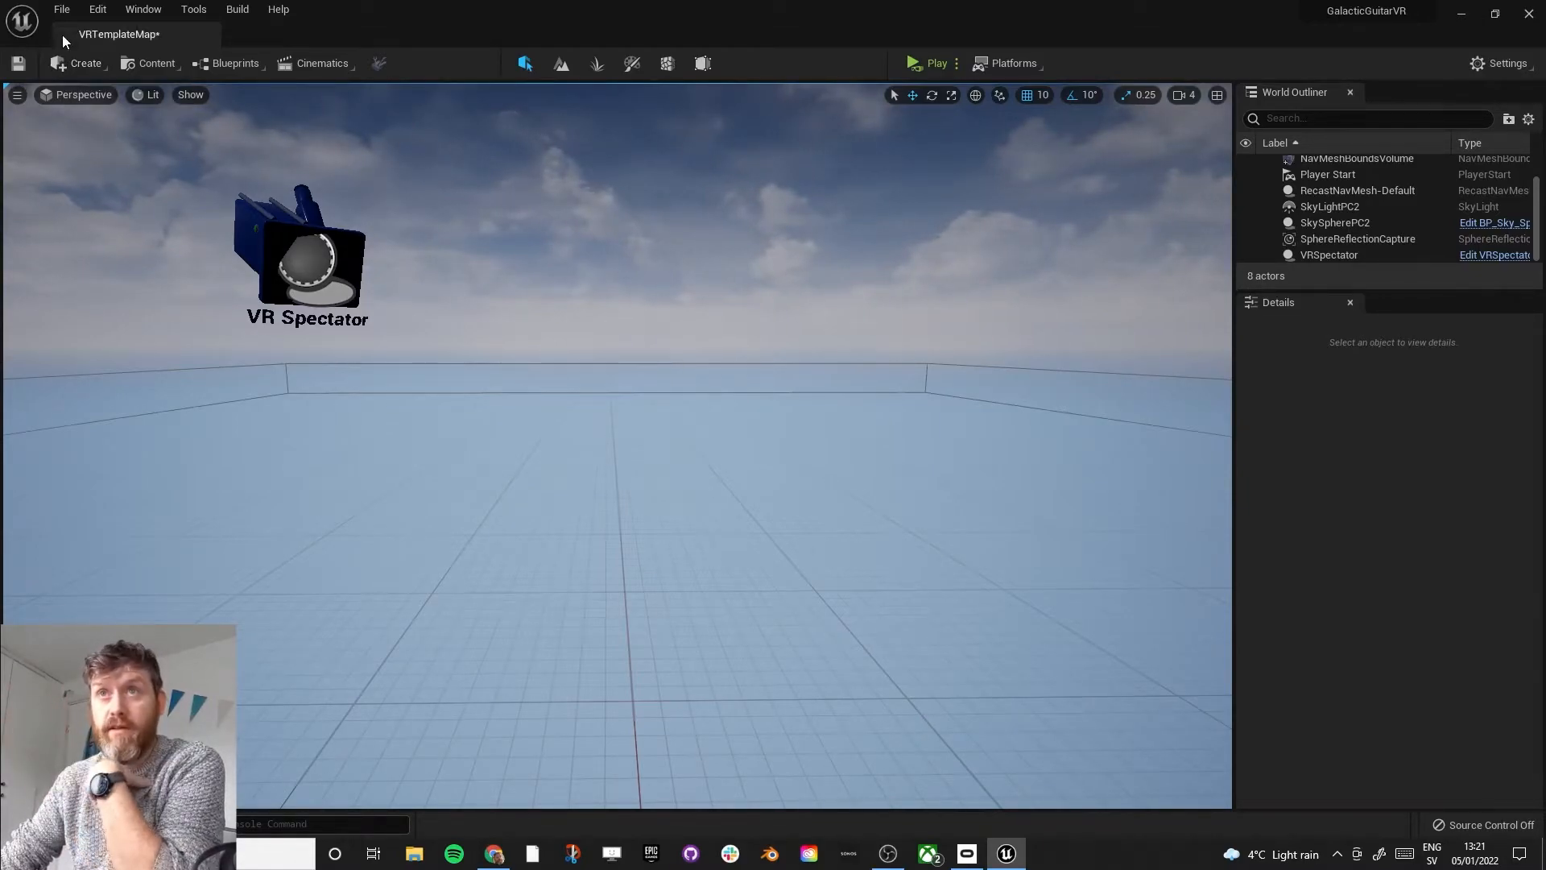
mouse_move(62, 9)
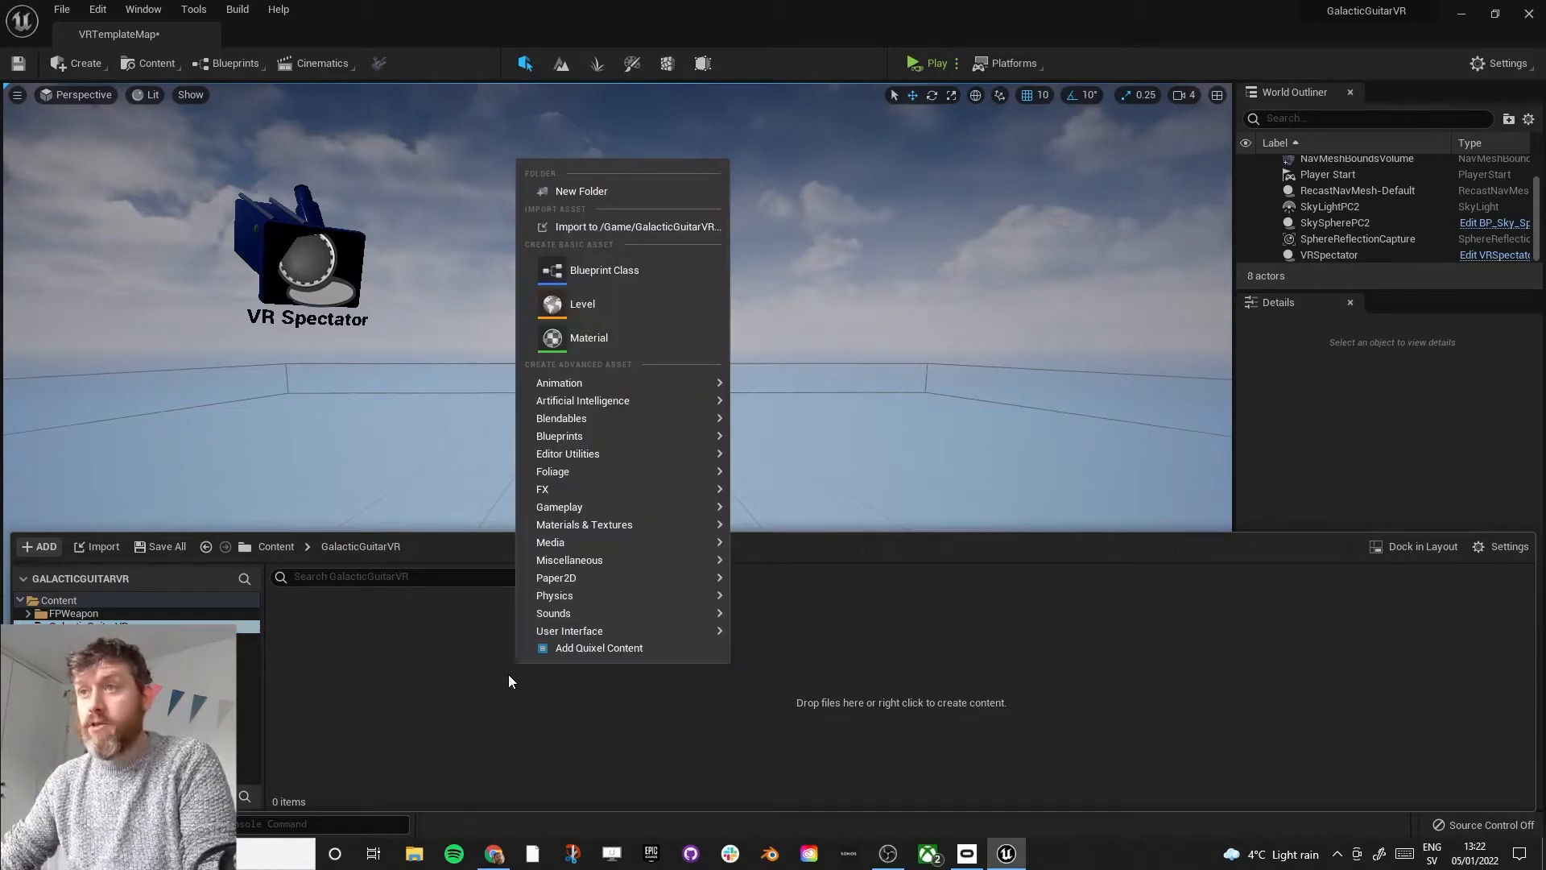
mouse_move(587, 231)
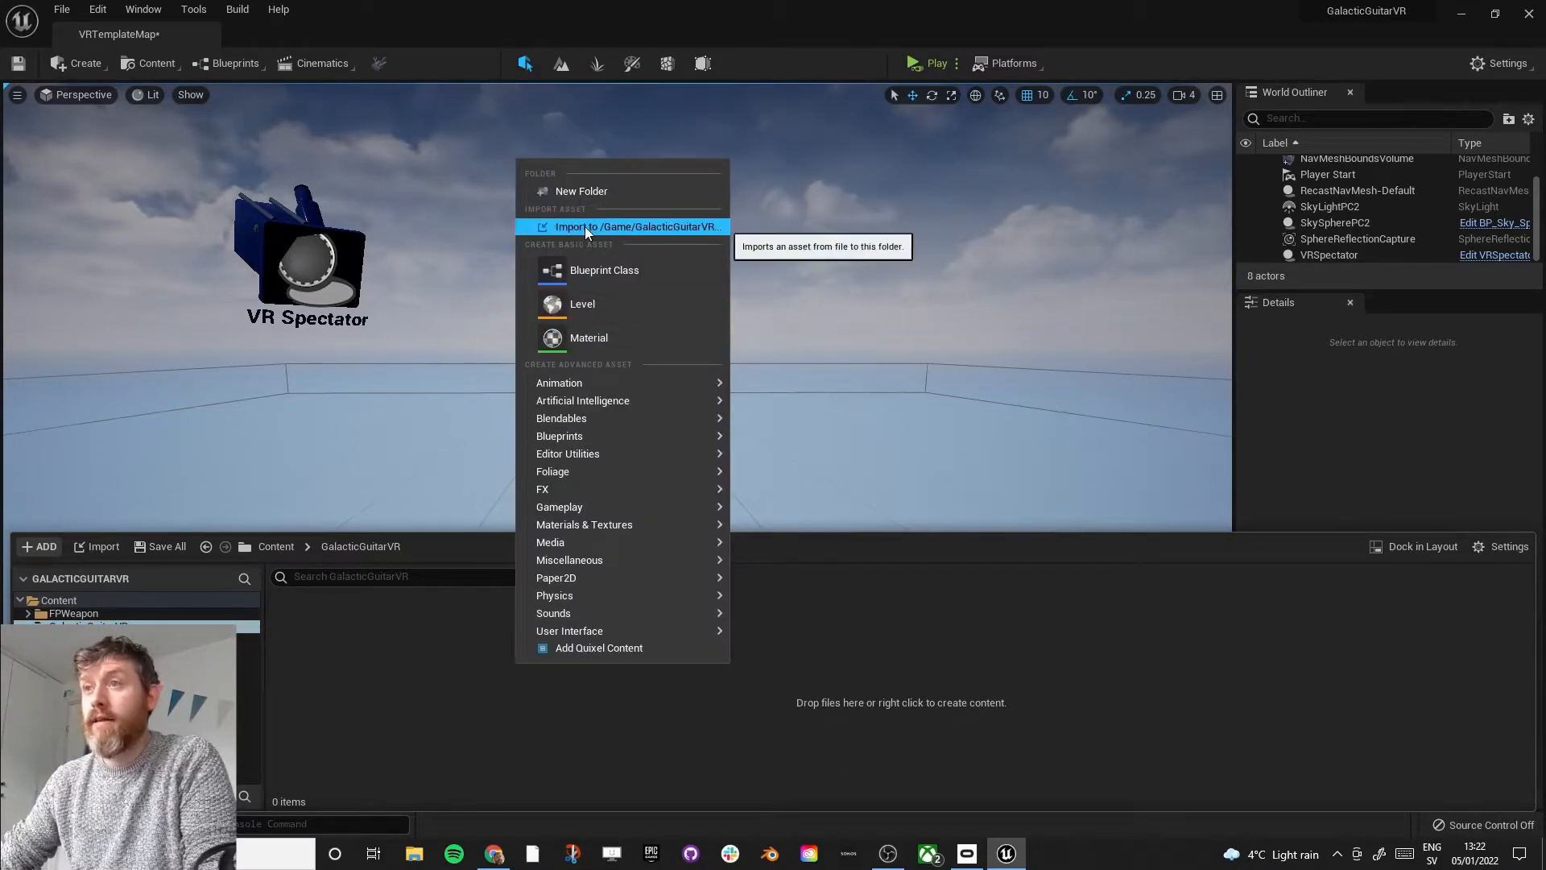
Step: Pick GalacticGuitarVR_220104 from Slot Storage > Dailies > Galactic Guitar VR > Blender for import
click(629, 227)
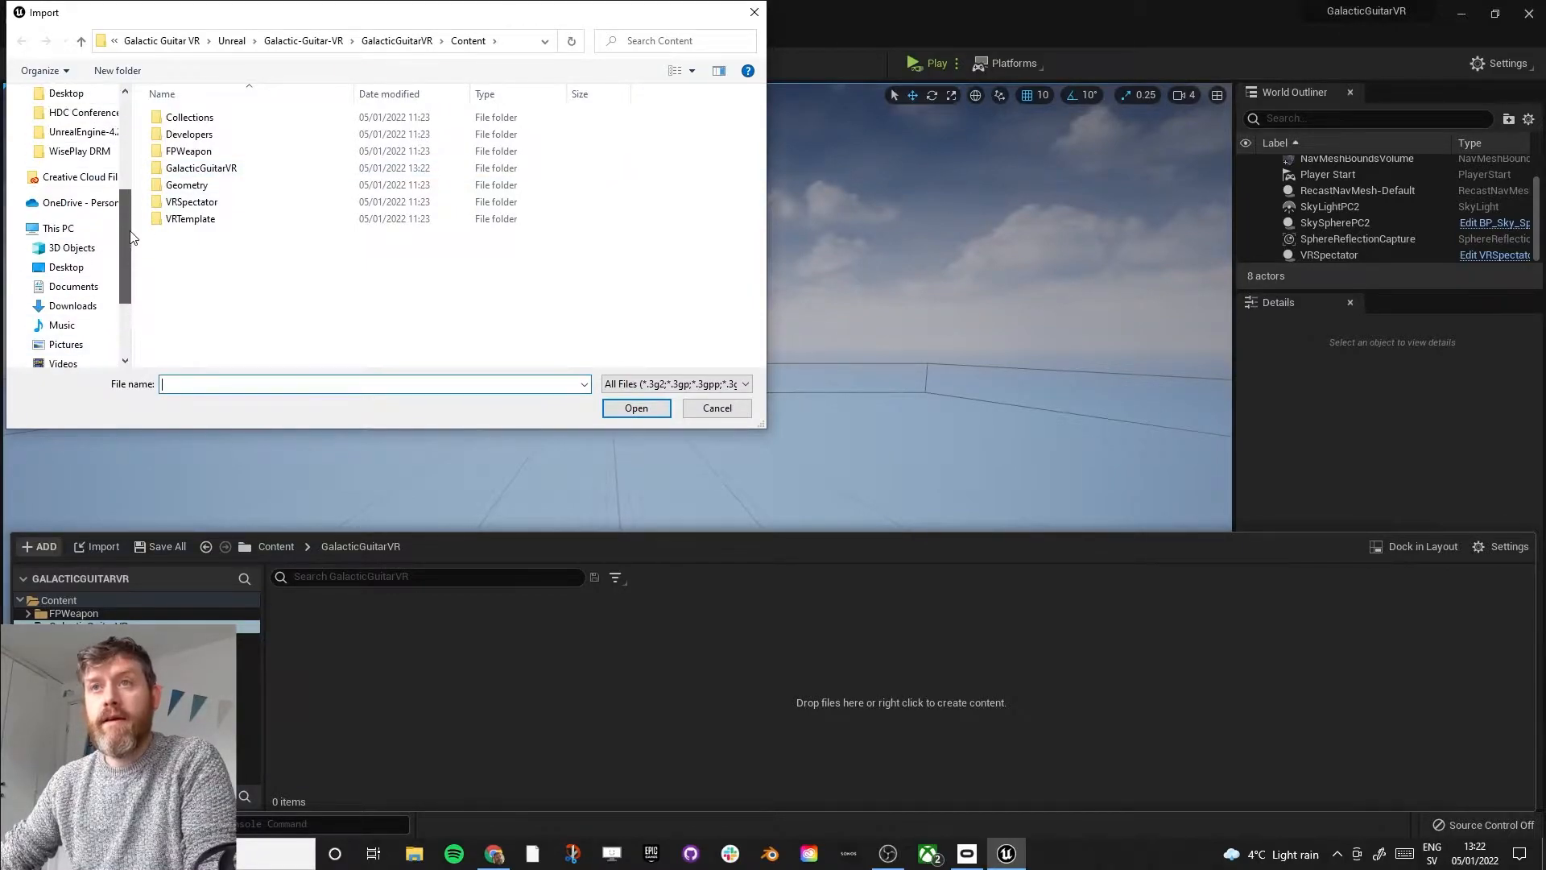
click(77, 292)
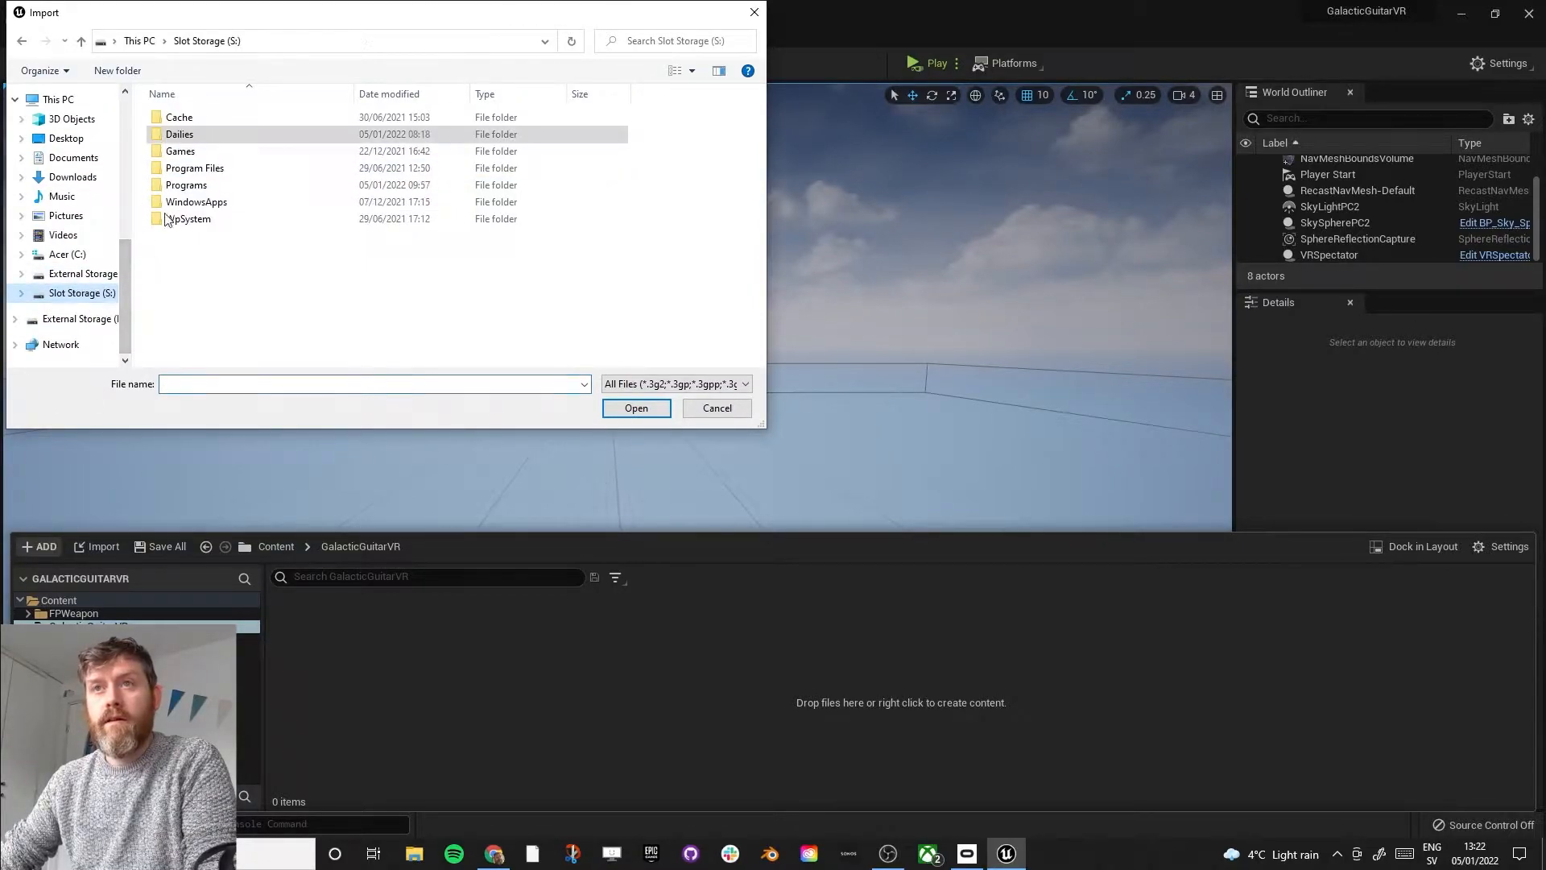
double_click(179, 134)
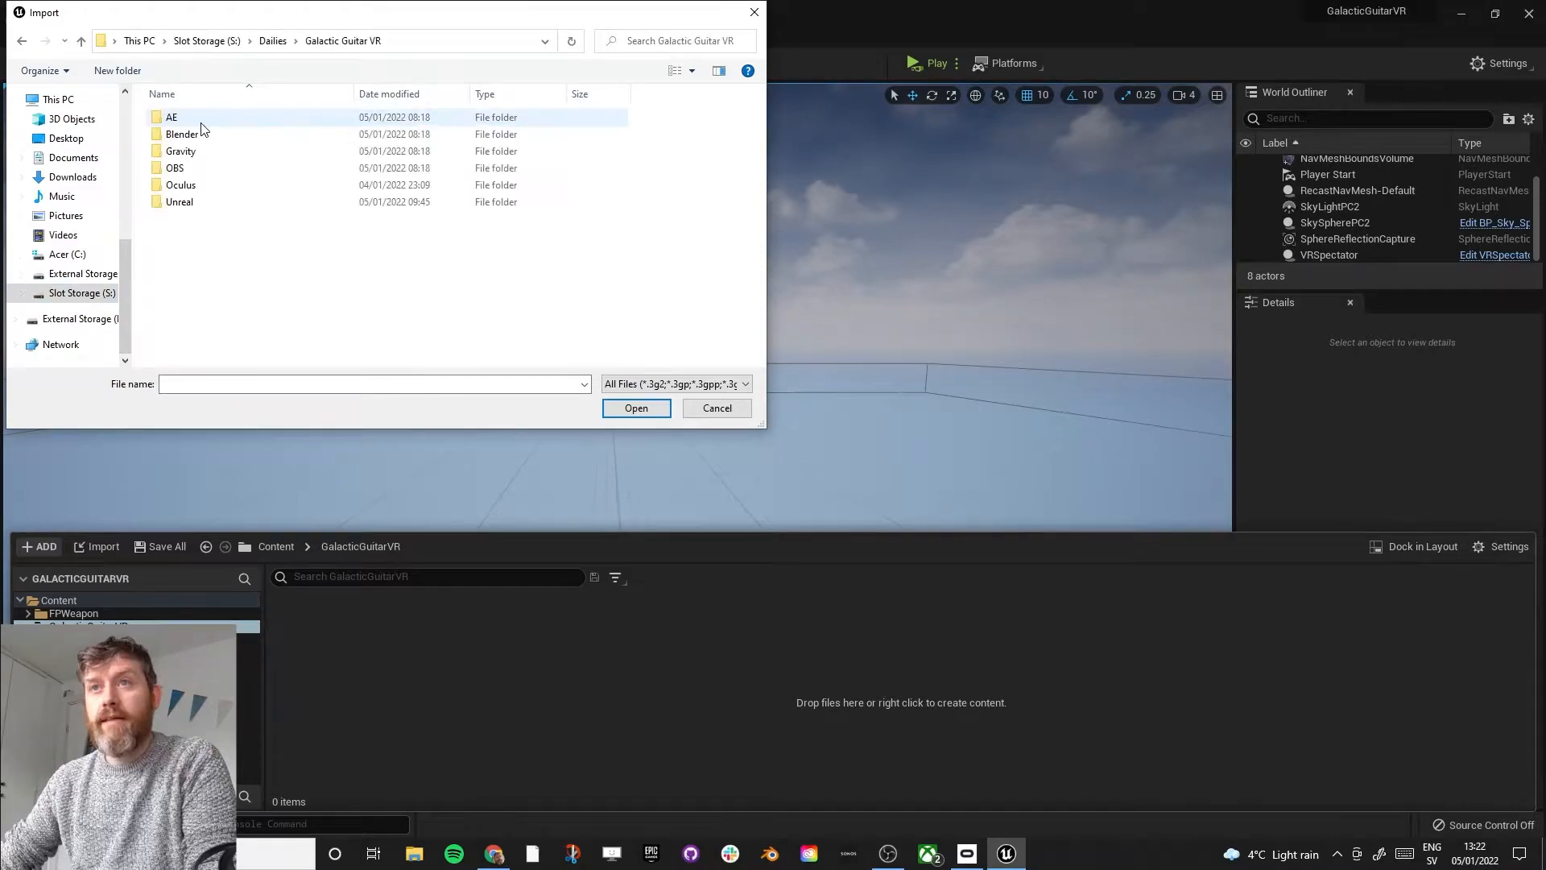
double_click(180, 134)
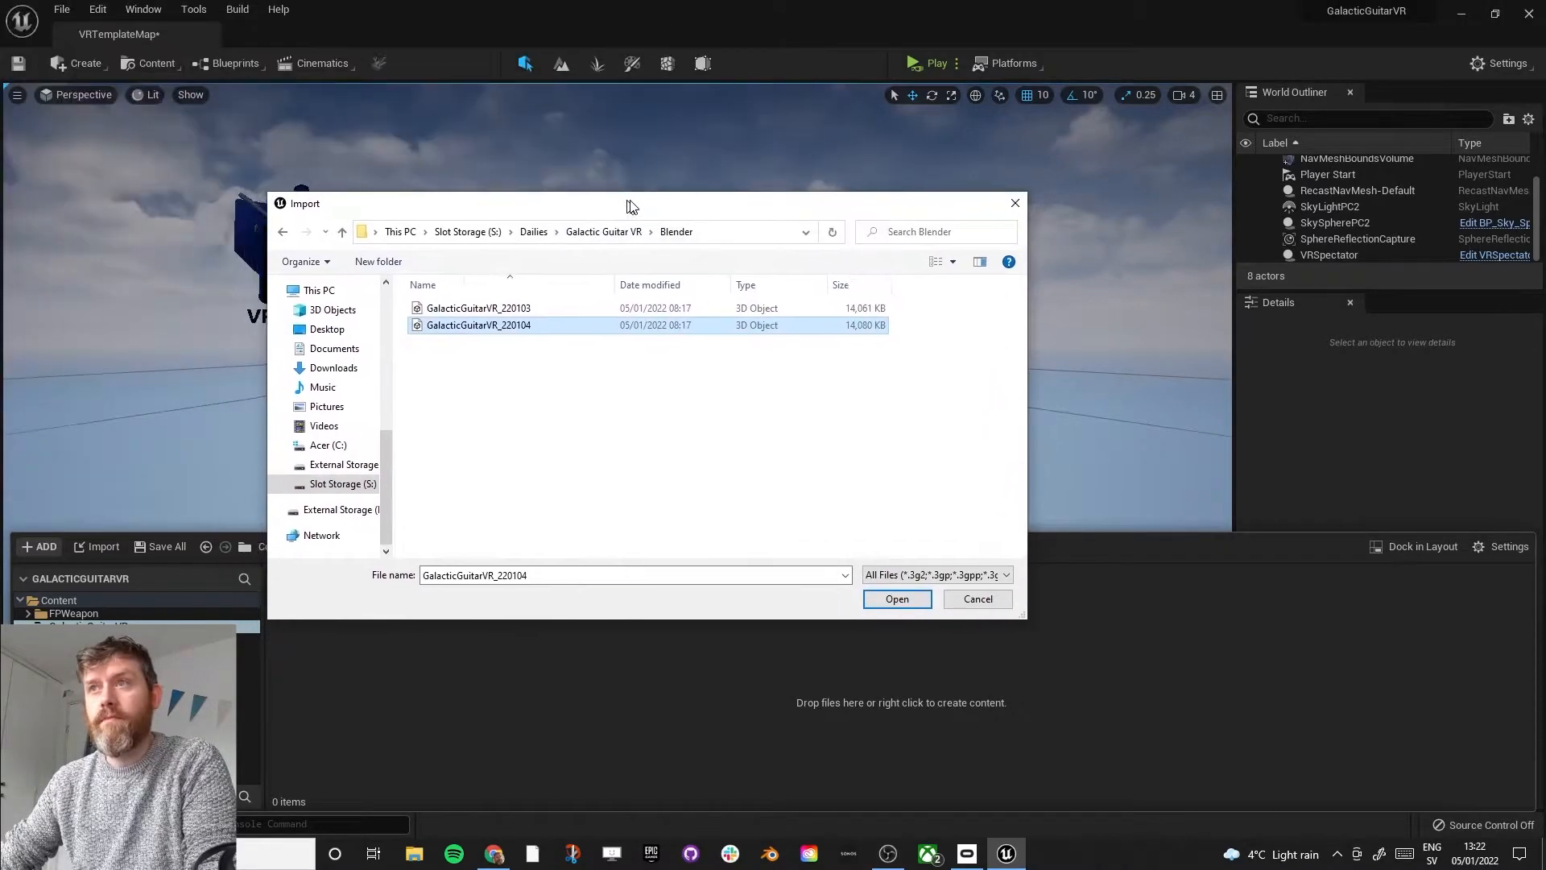
click(897, 599)
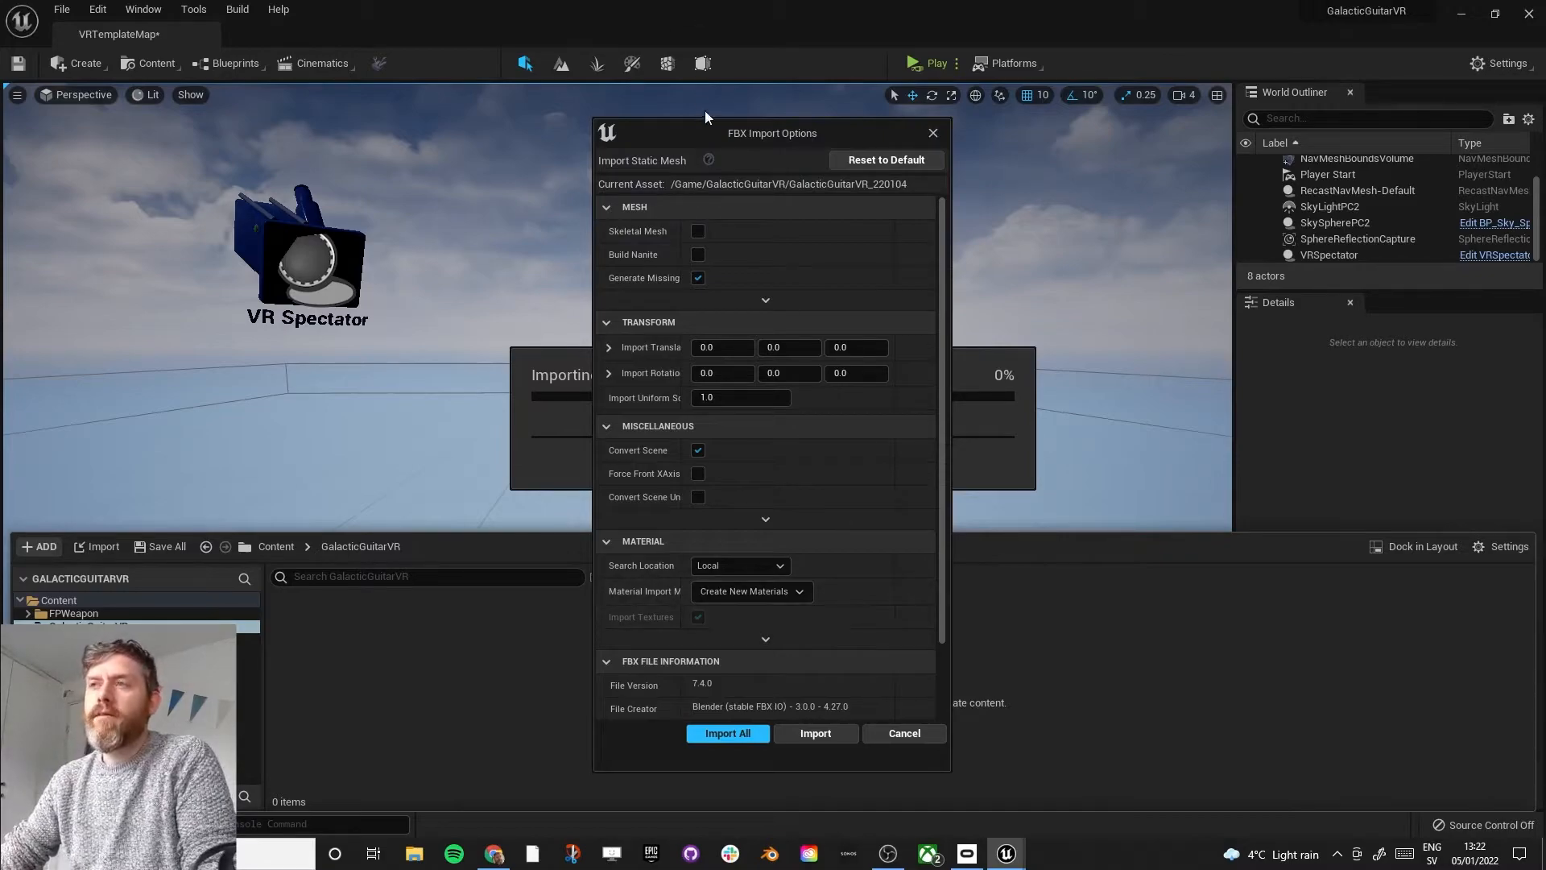
mouse_move(690, 132)
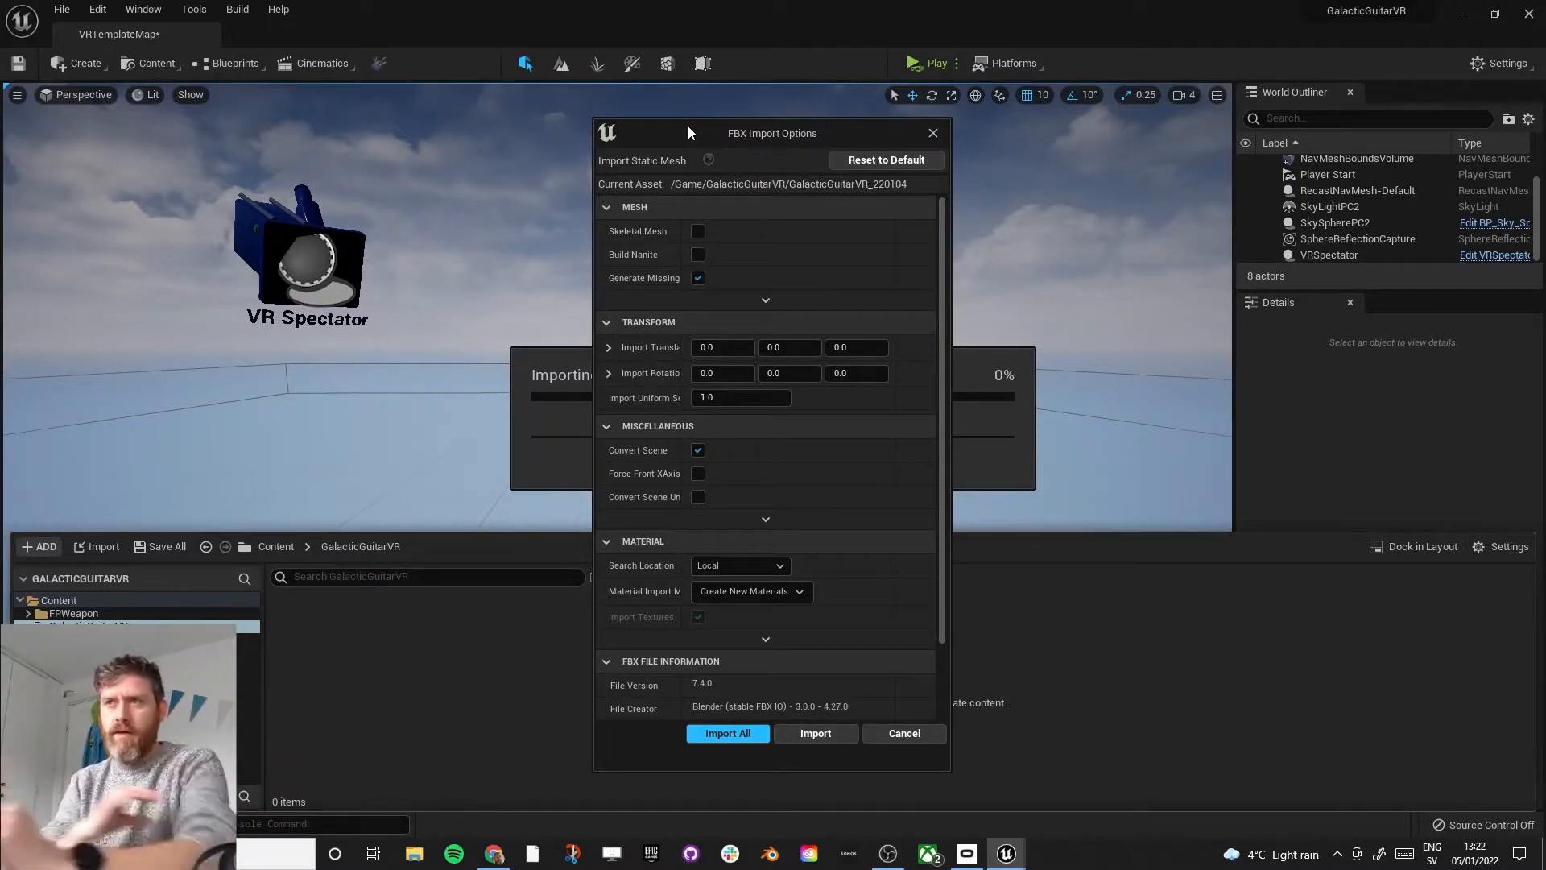
mouse_move(765, 522)
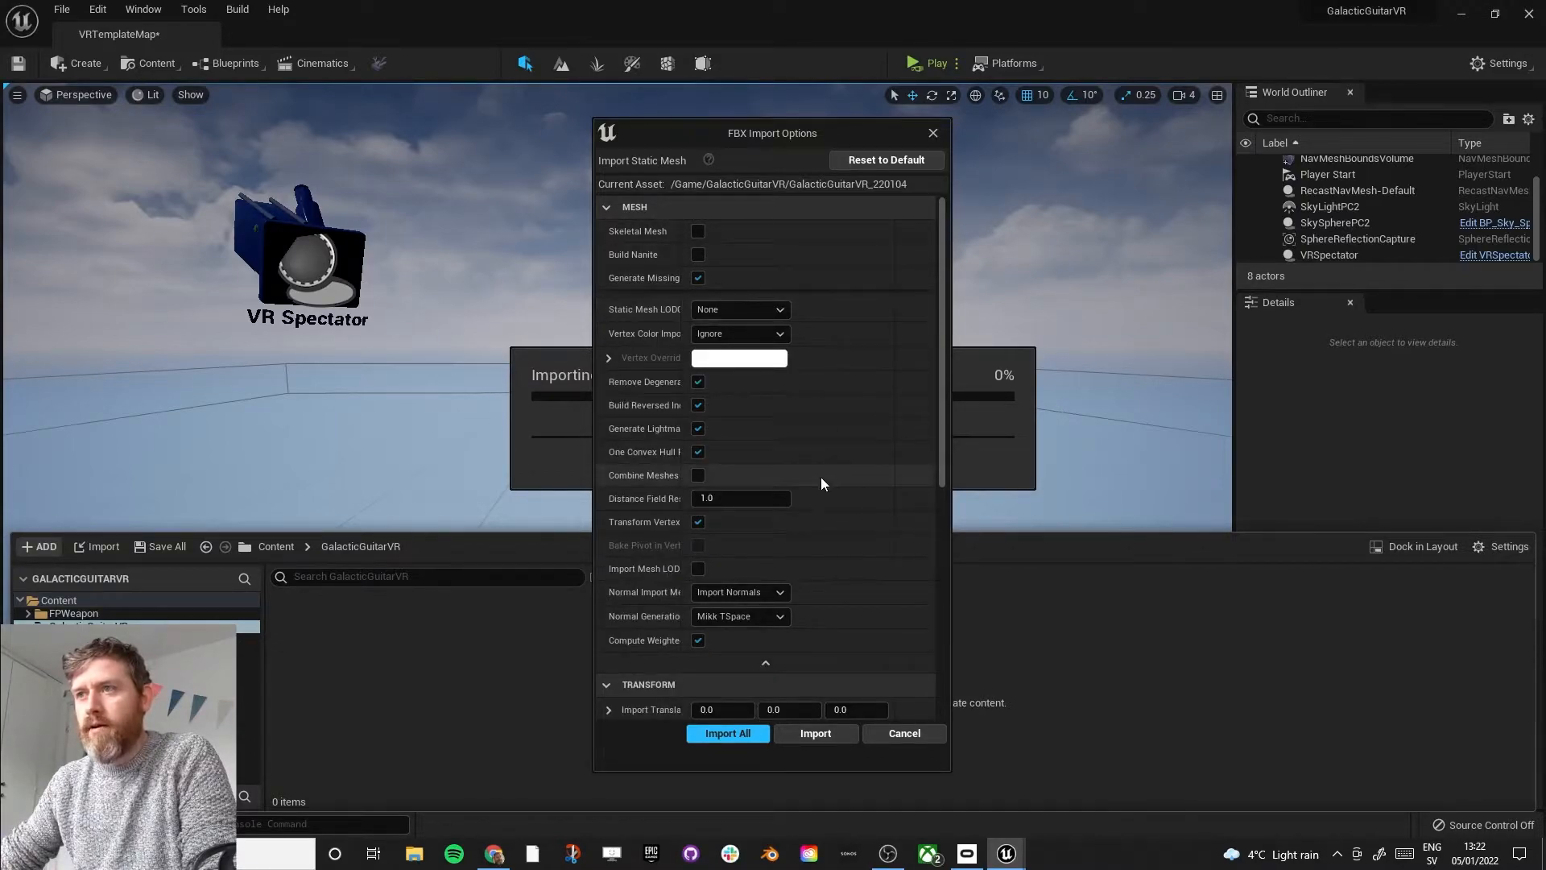
mouse_move(698, 475)
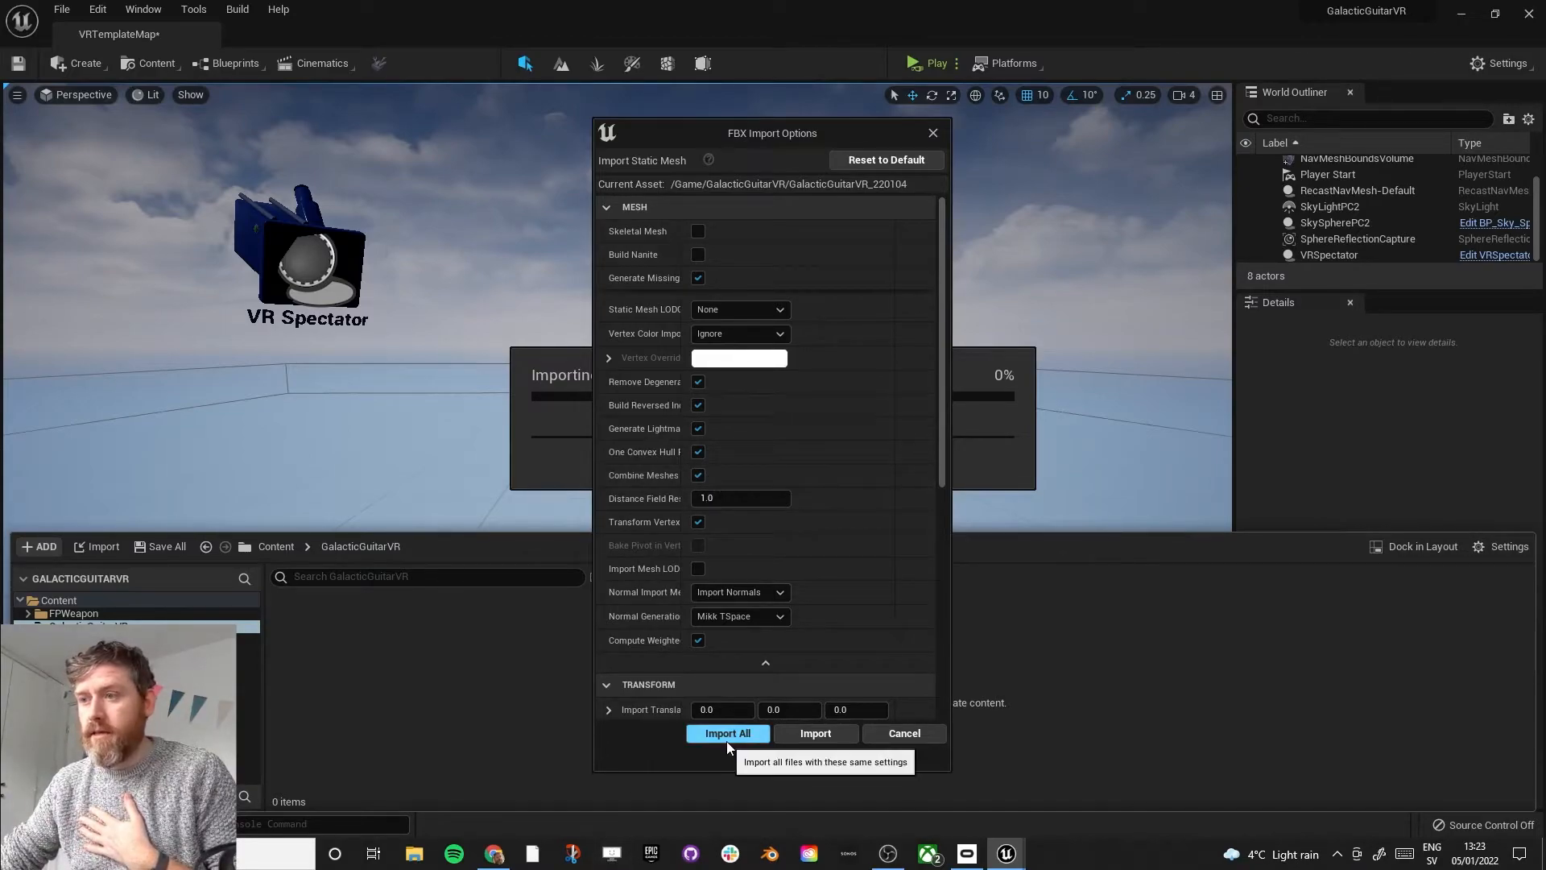
Step: Import GalacticGuitarVR_220104 with Combine Meshes ticked using Import All
click(728, 733)
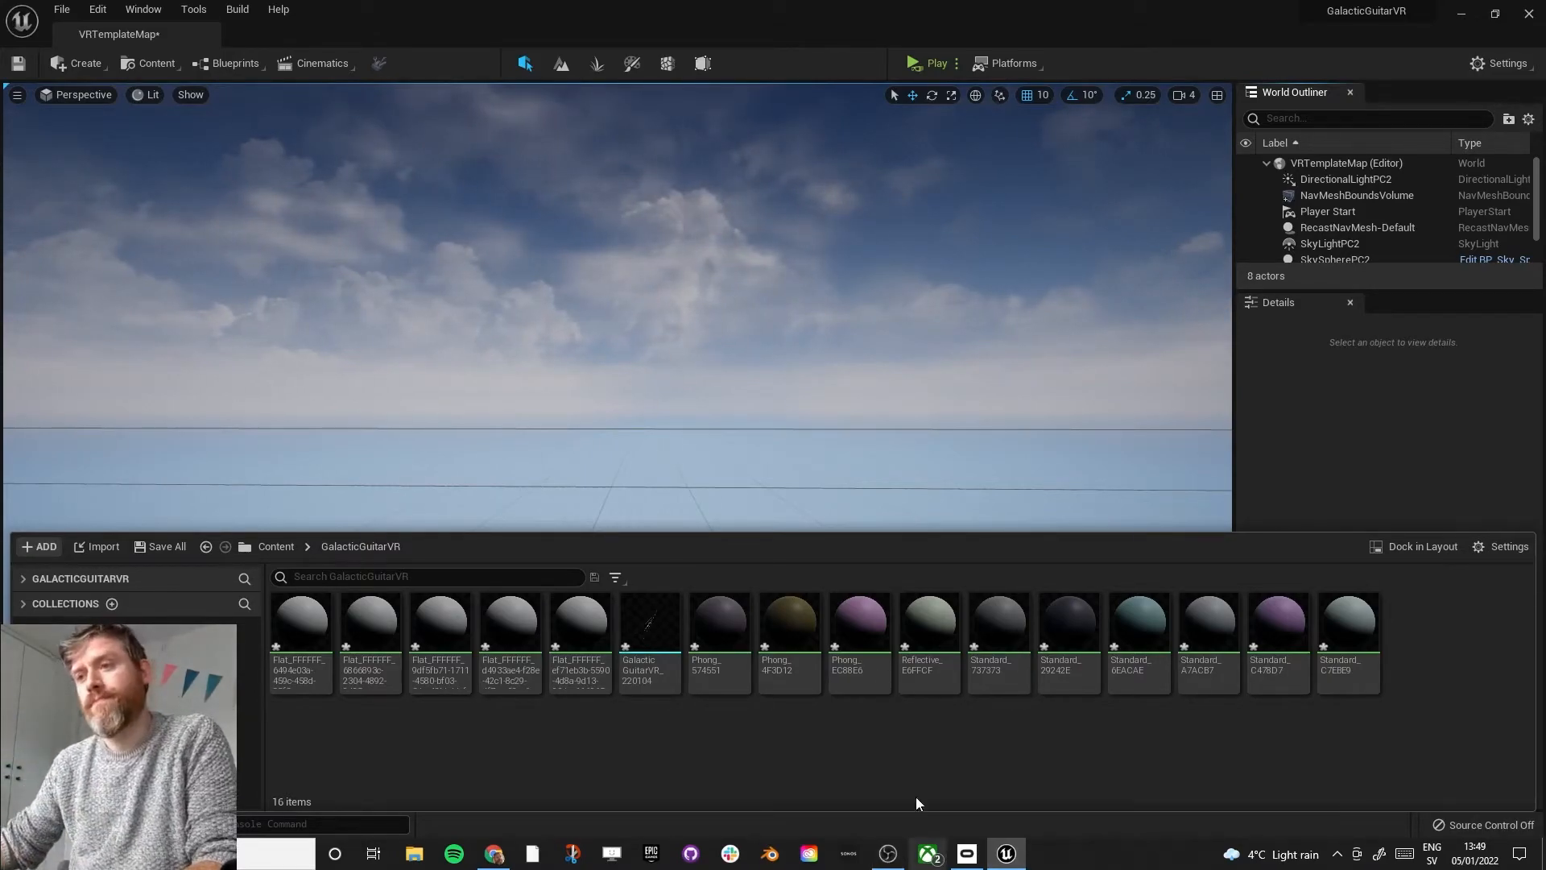
mouse_move(656, 650)
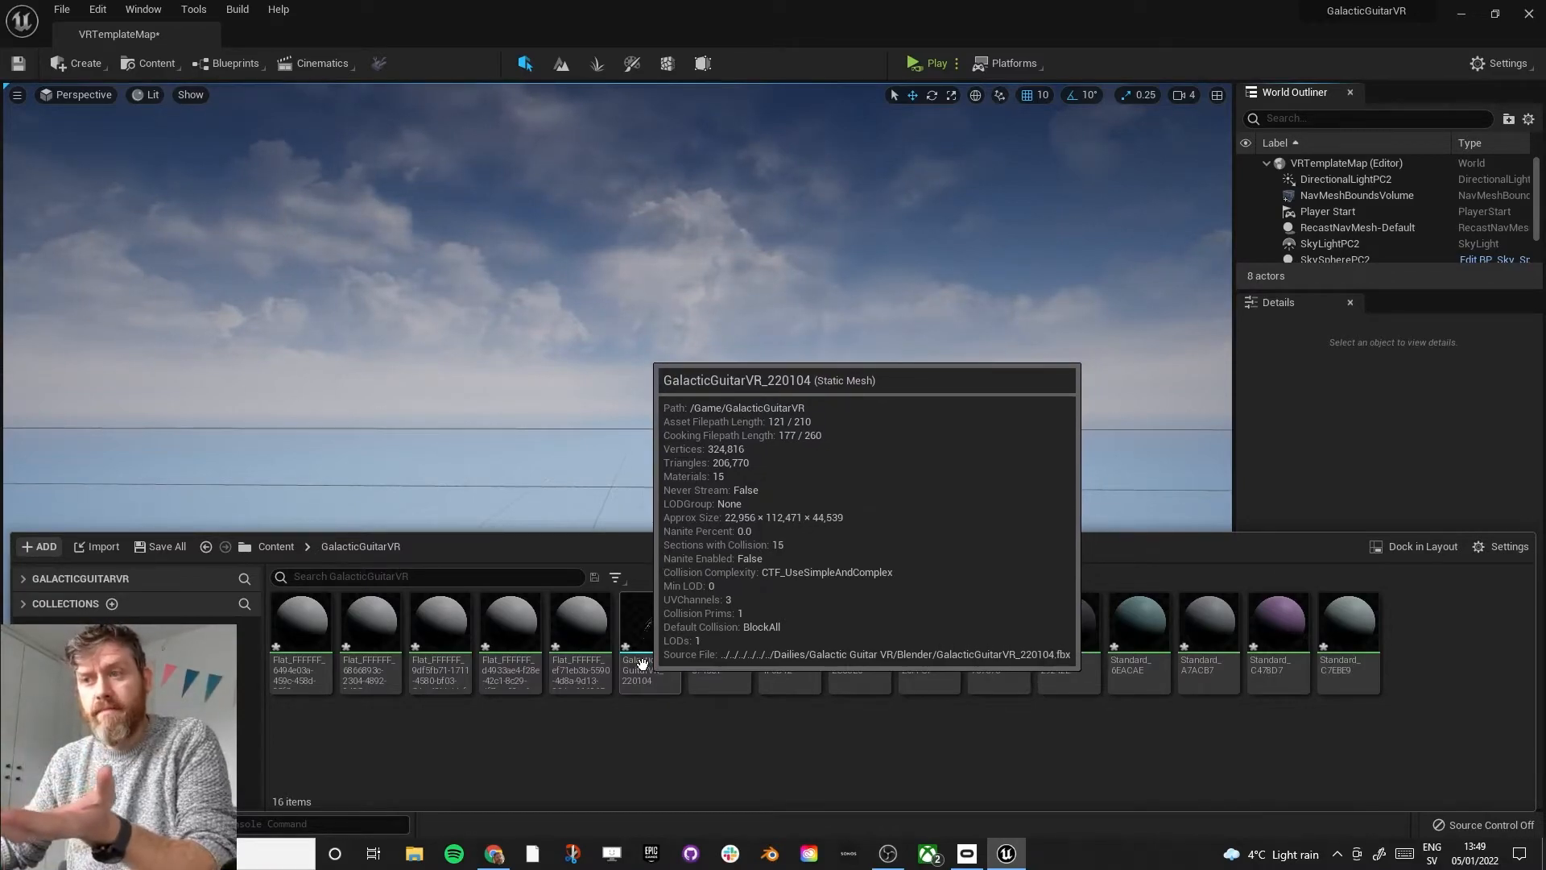
mouse_move(648, 733)
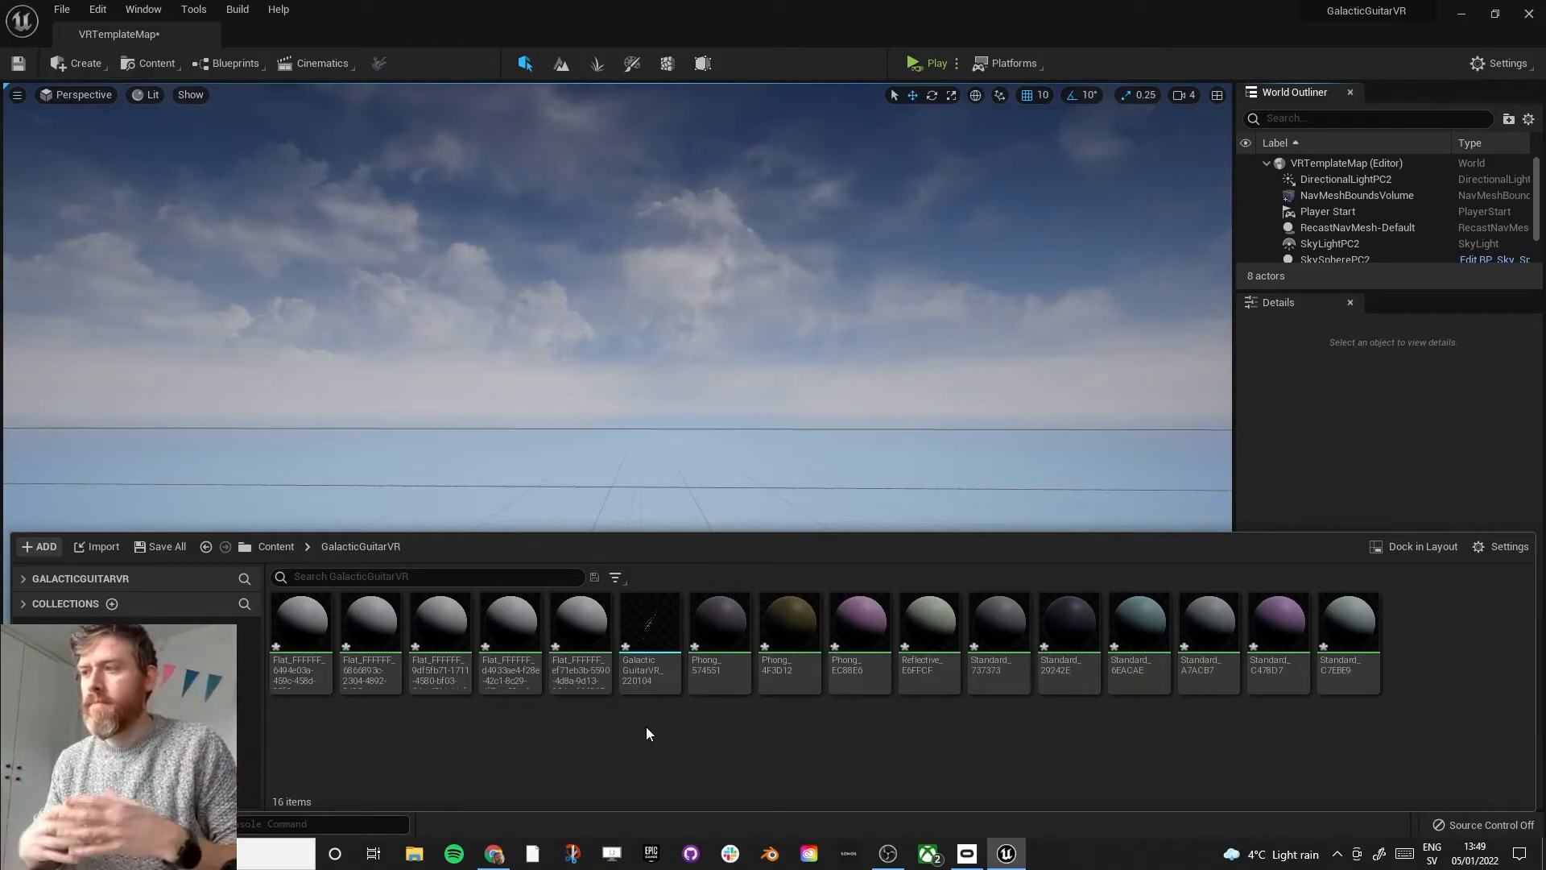
mouse_move(306, 625)
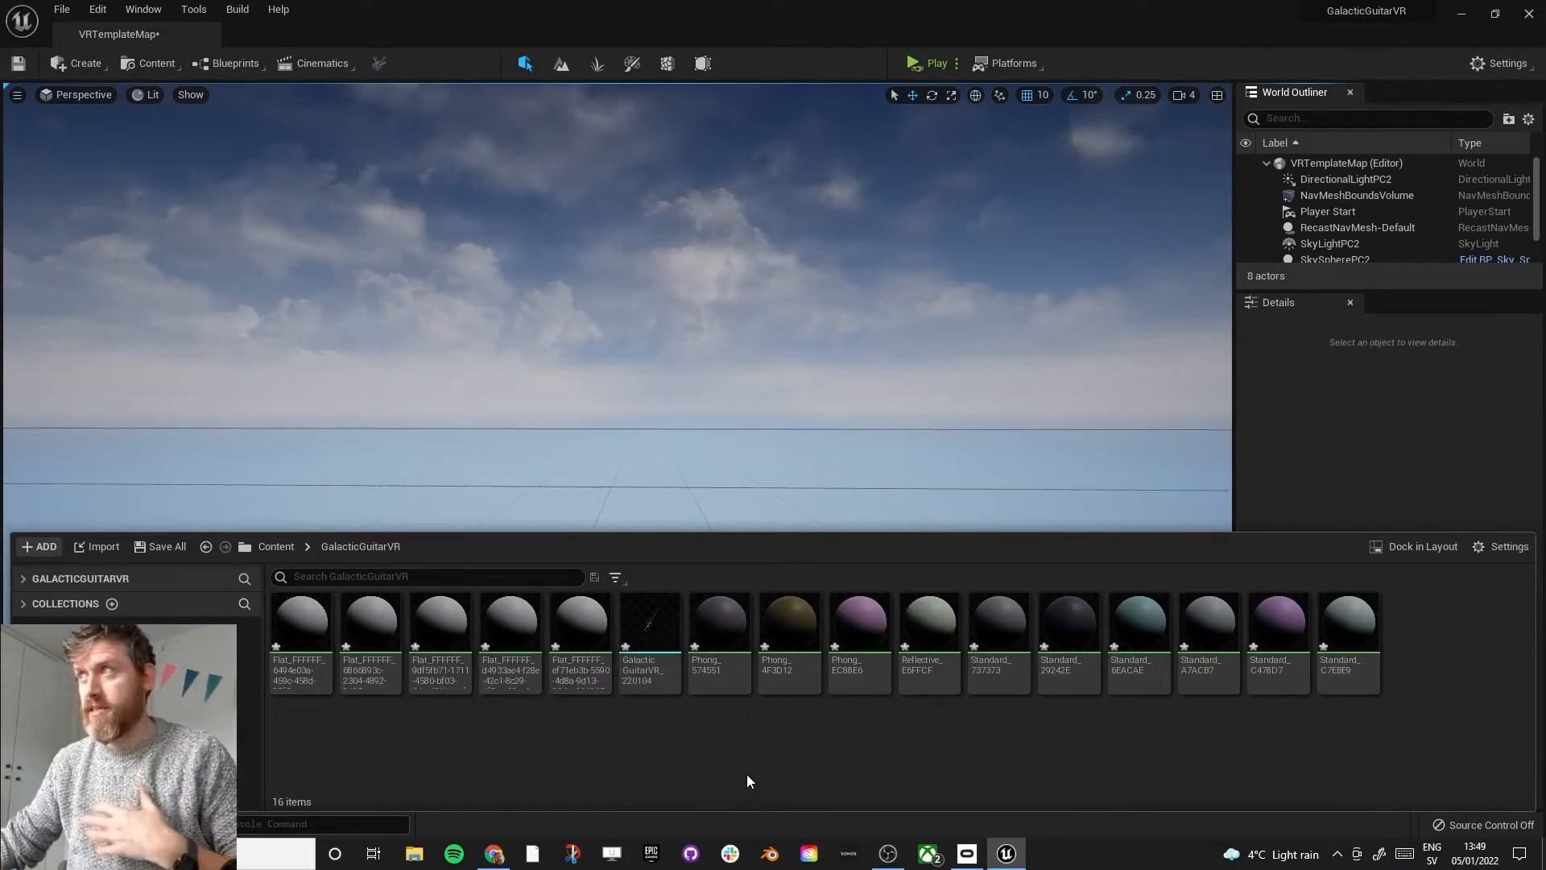
Step: Select the imported GalacticGuitarVR_220104 static mesh to review its stats
click(648, 622)
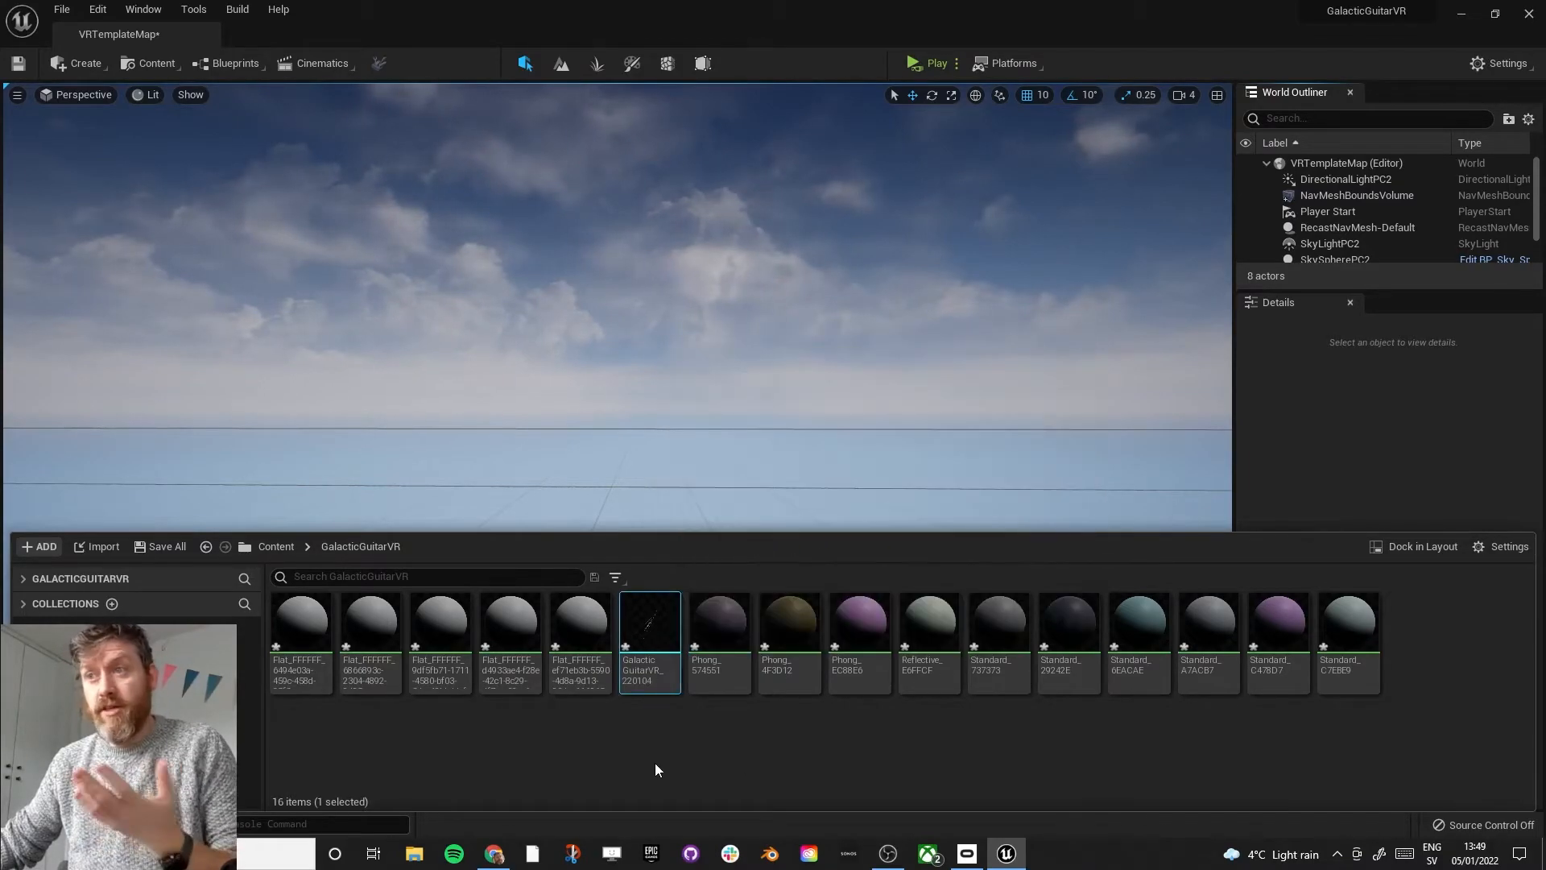
mouse_move(648, 630)
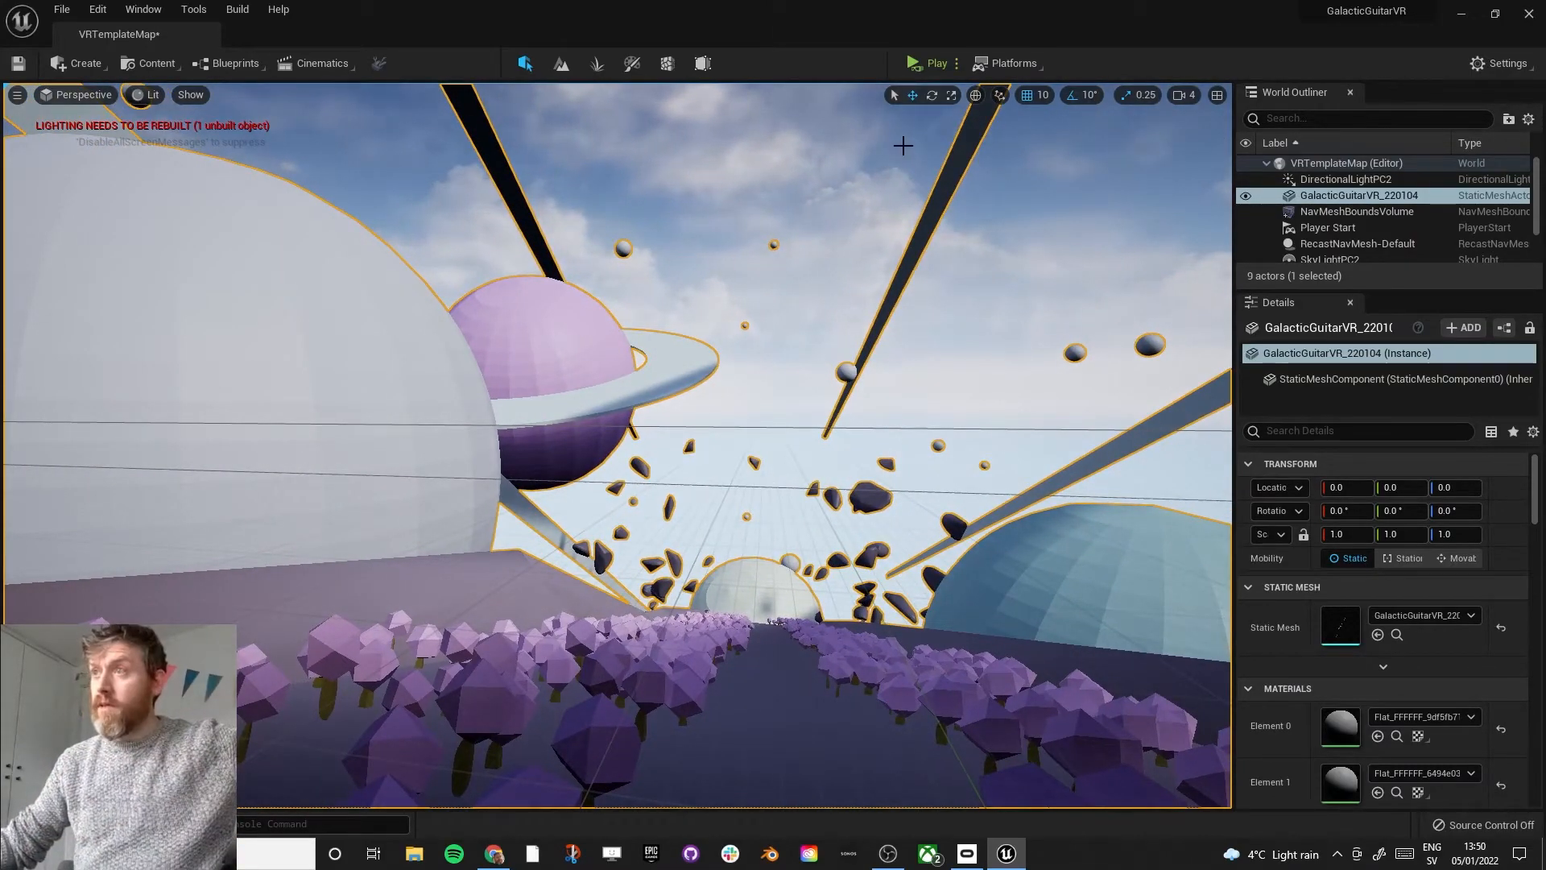
mouse_move(930, 69)
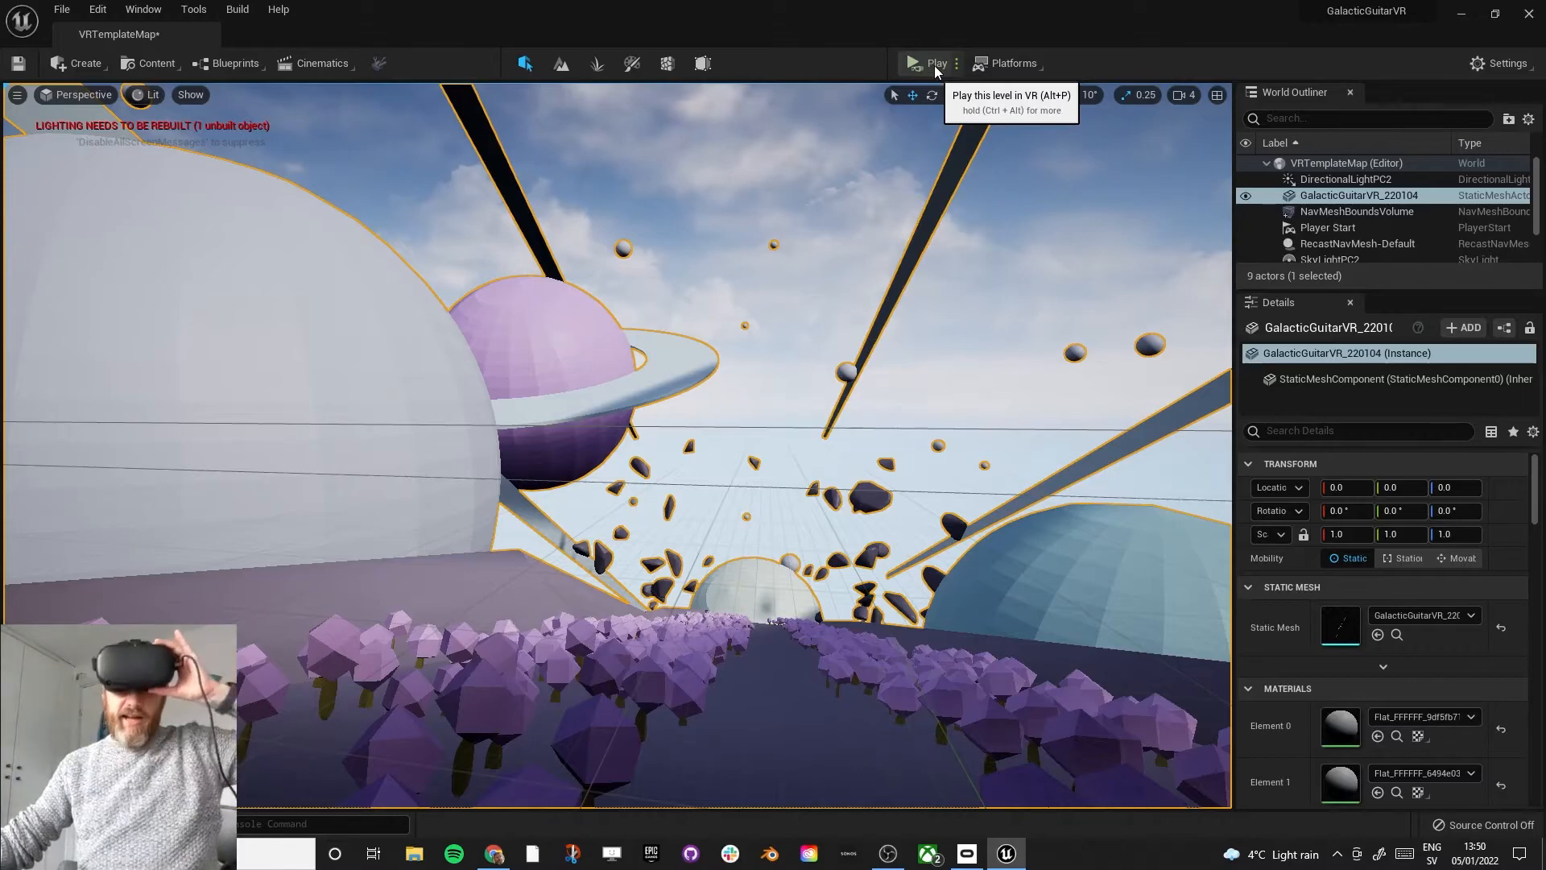
Step: Run VR Preview with the GalacticGuitarVR_220104 scene placed at location 0,0,0
click(930, 63)
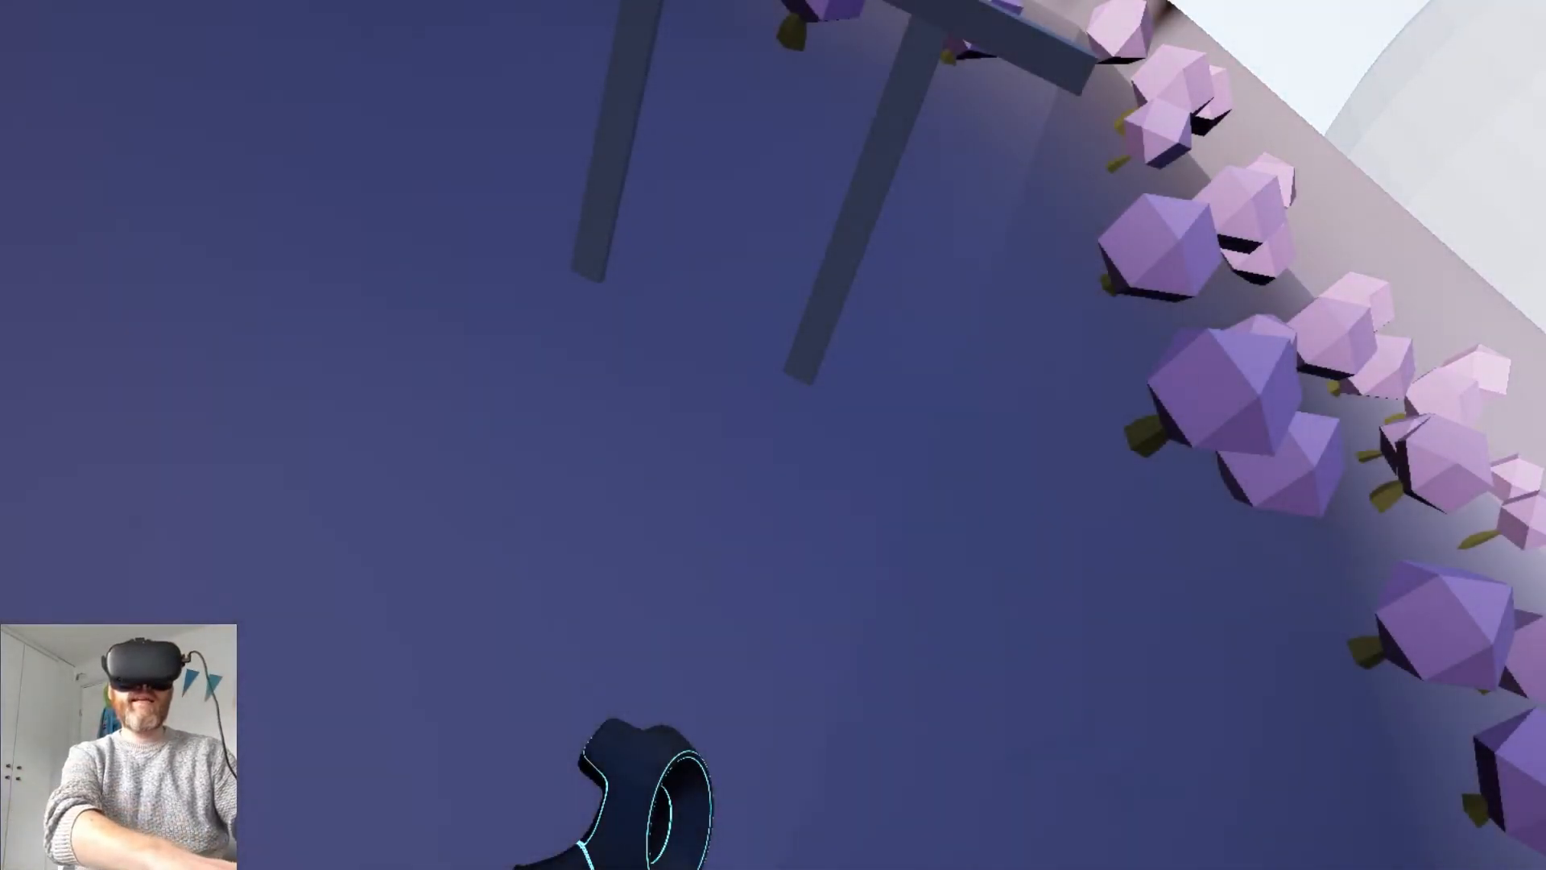